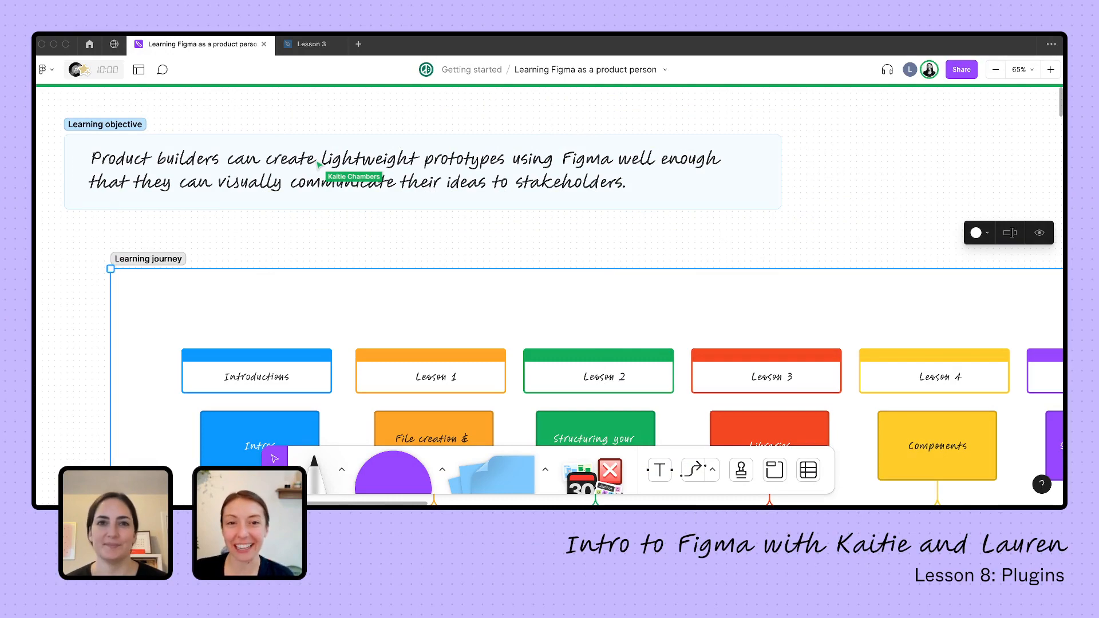
mouse_move(511, 270)
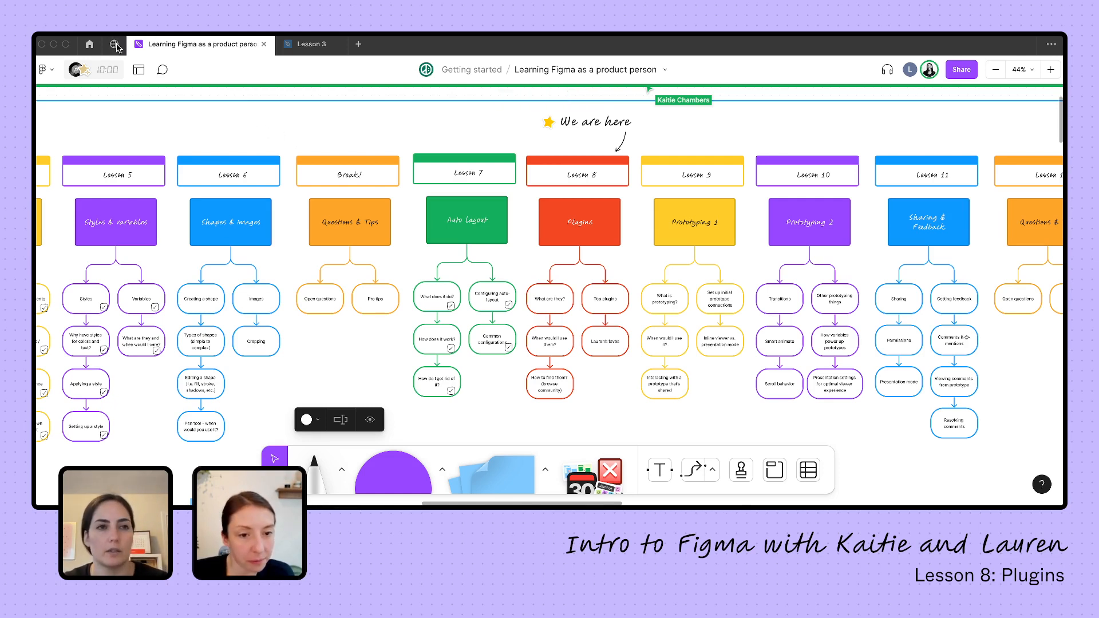
Step: Search the Figma Community for 'contrast' and show all matching results
left_click(115, 44)
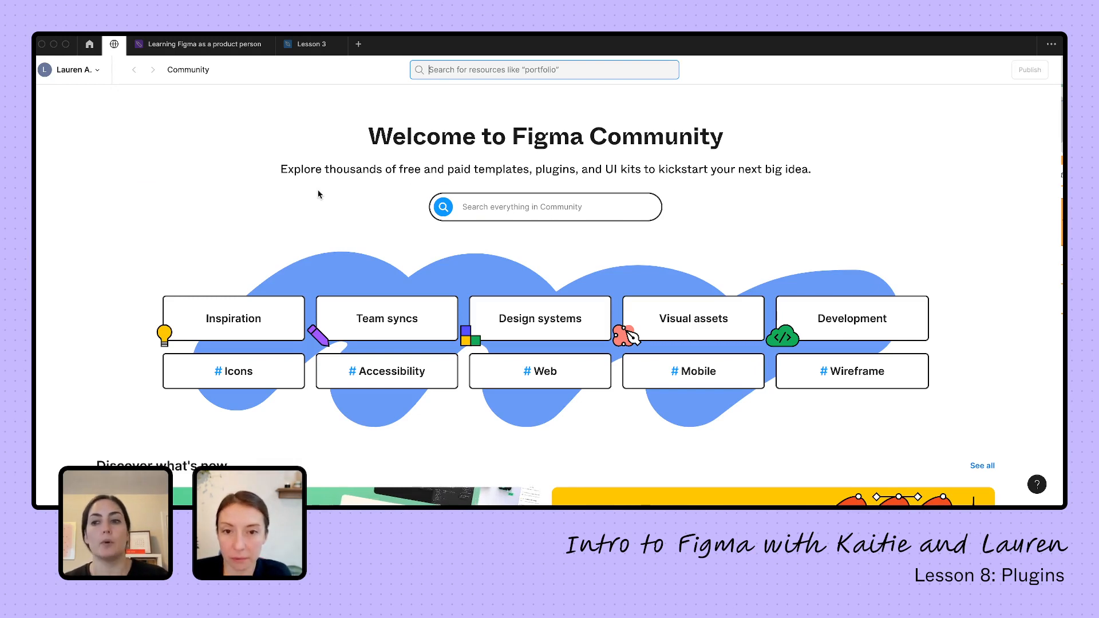
mouse_move(655, 295)
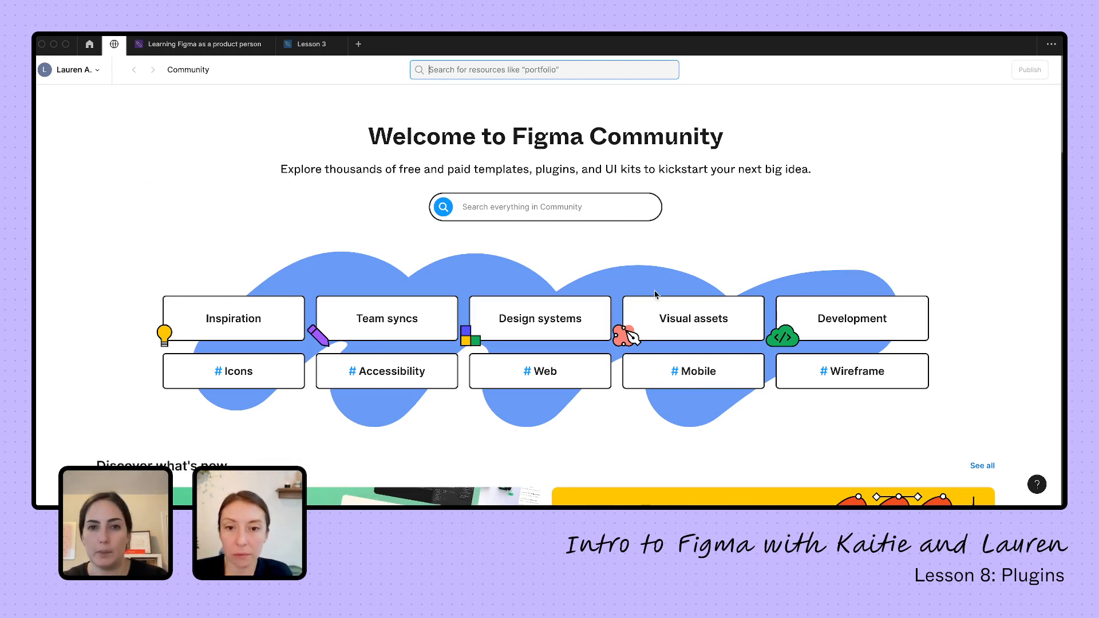
left_click(545, 206)
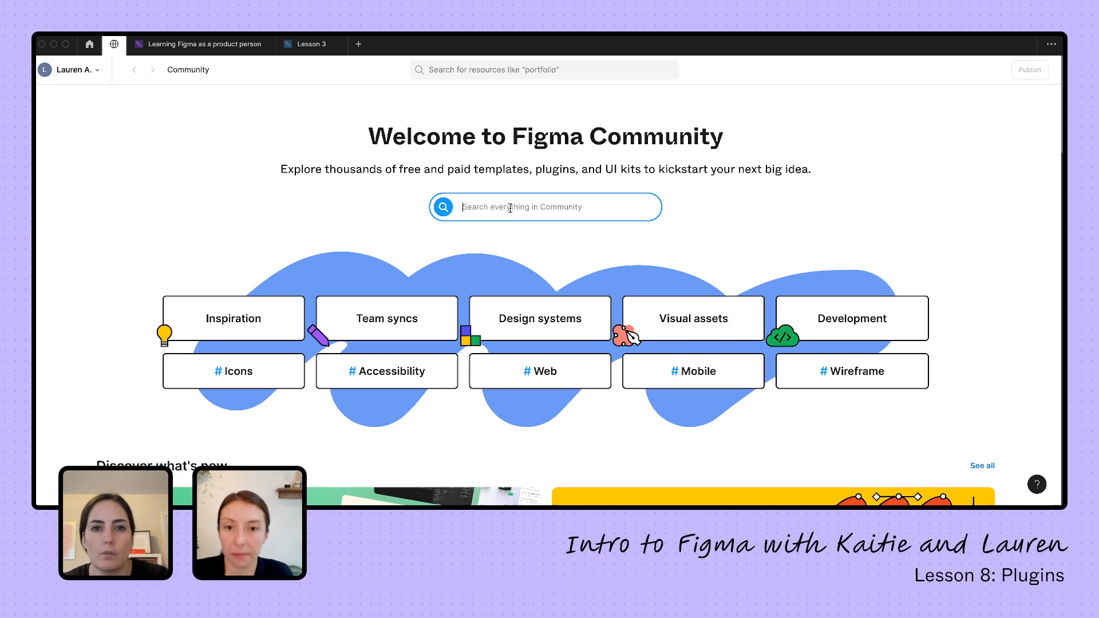
type("contra")
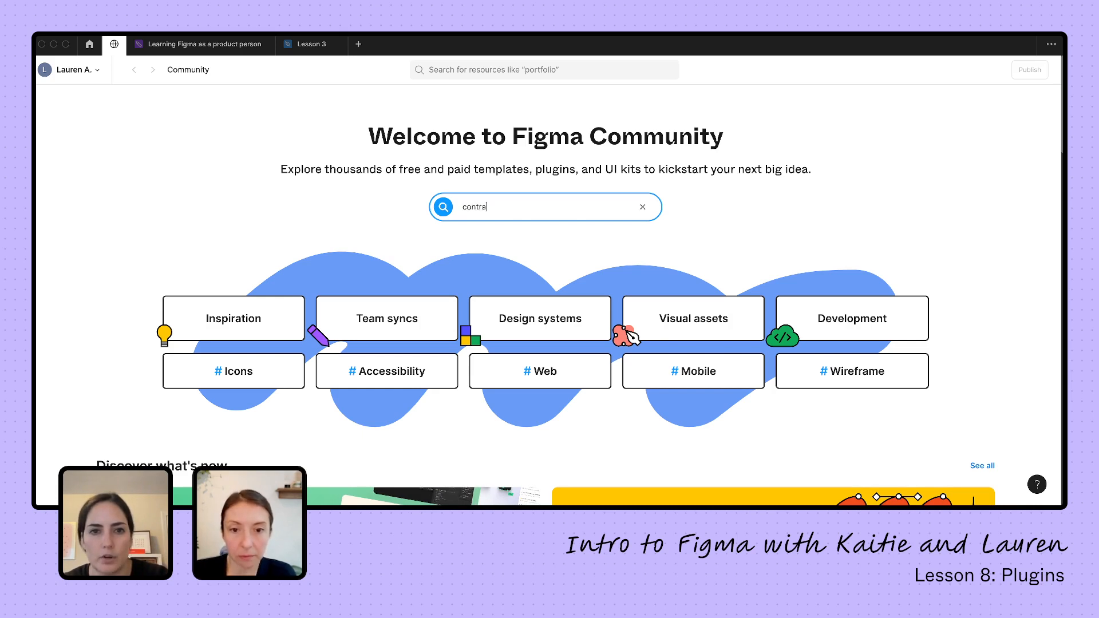
key("Enter")
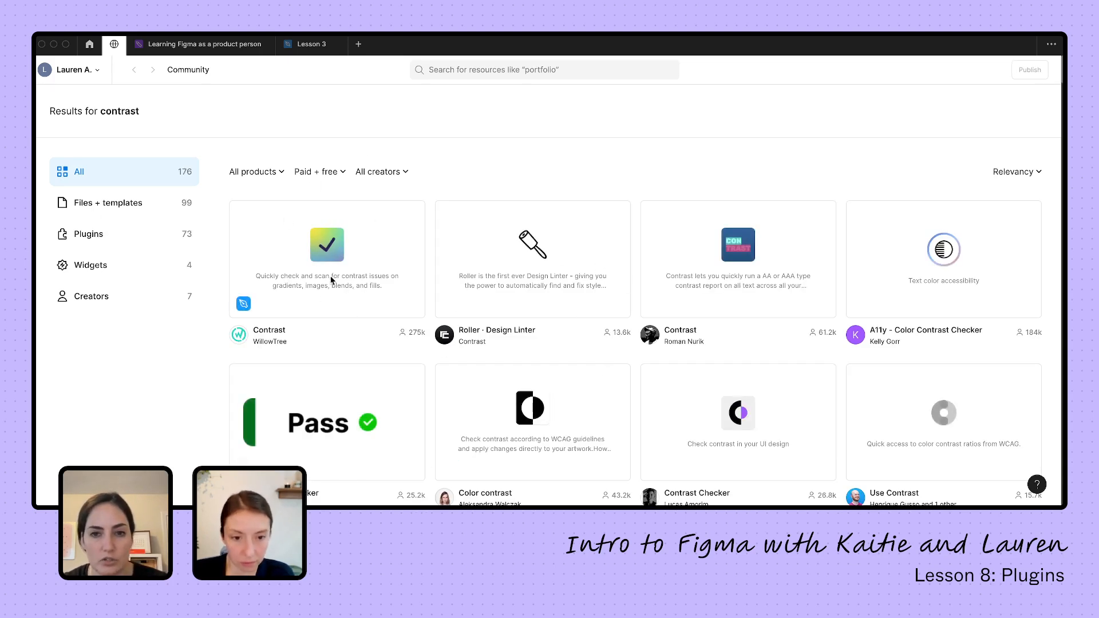
mouse_move(731, 283)
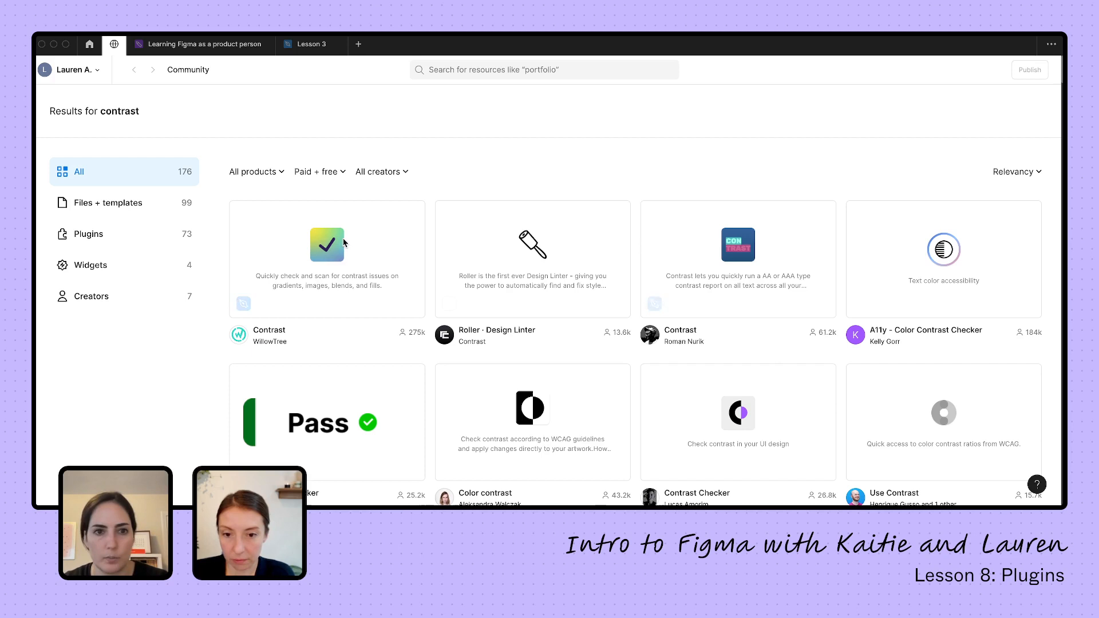
mouse_move(329, 284)
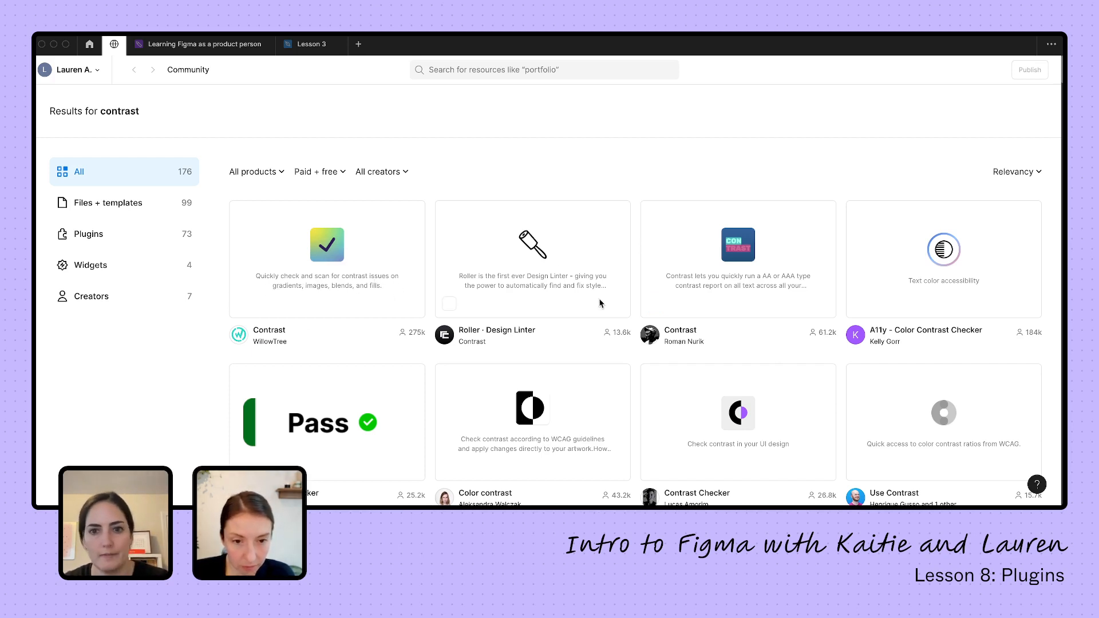
mouse_move(98, 239)
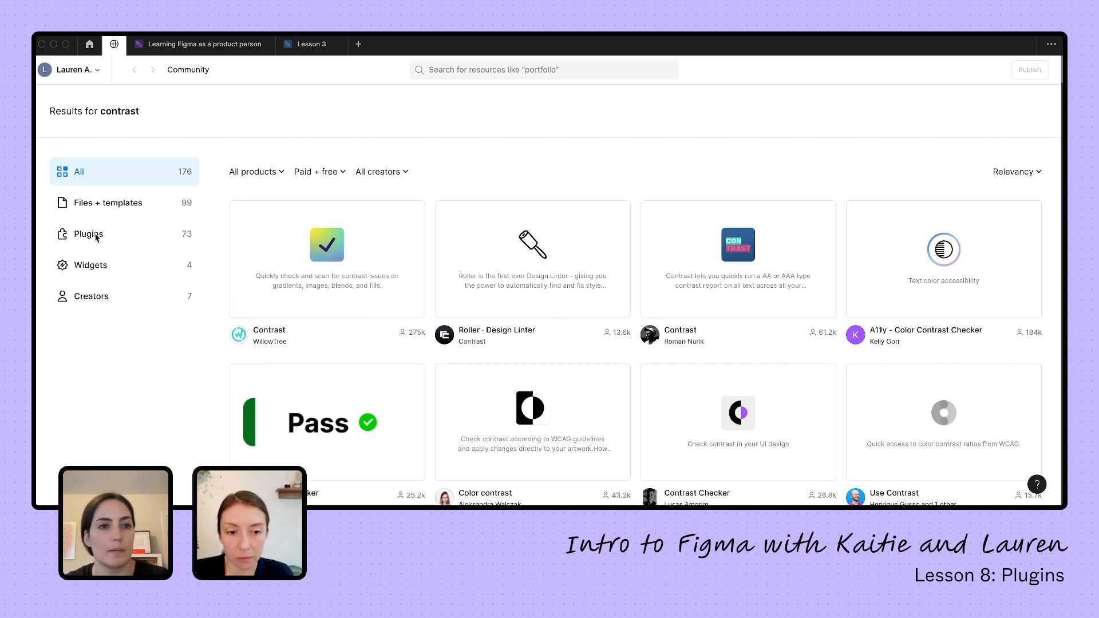
Step: Filter to plugins, then search 'color' and show only plugin results for it
left_click(88, 234)
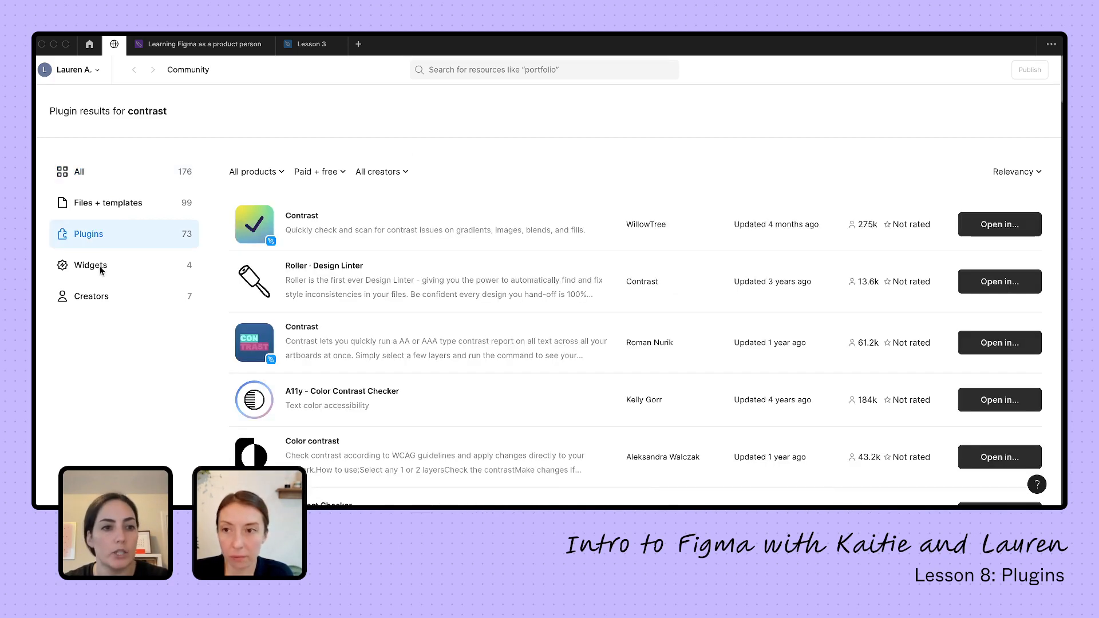
mouse_move(98, 204)
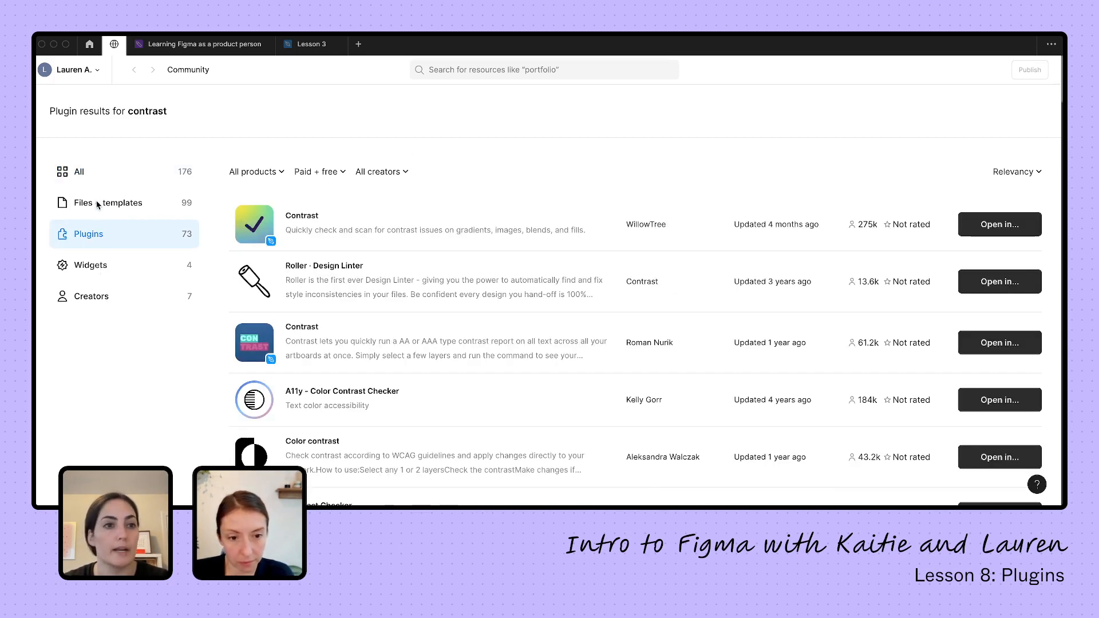
left_click(108, 202)
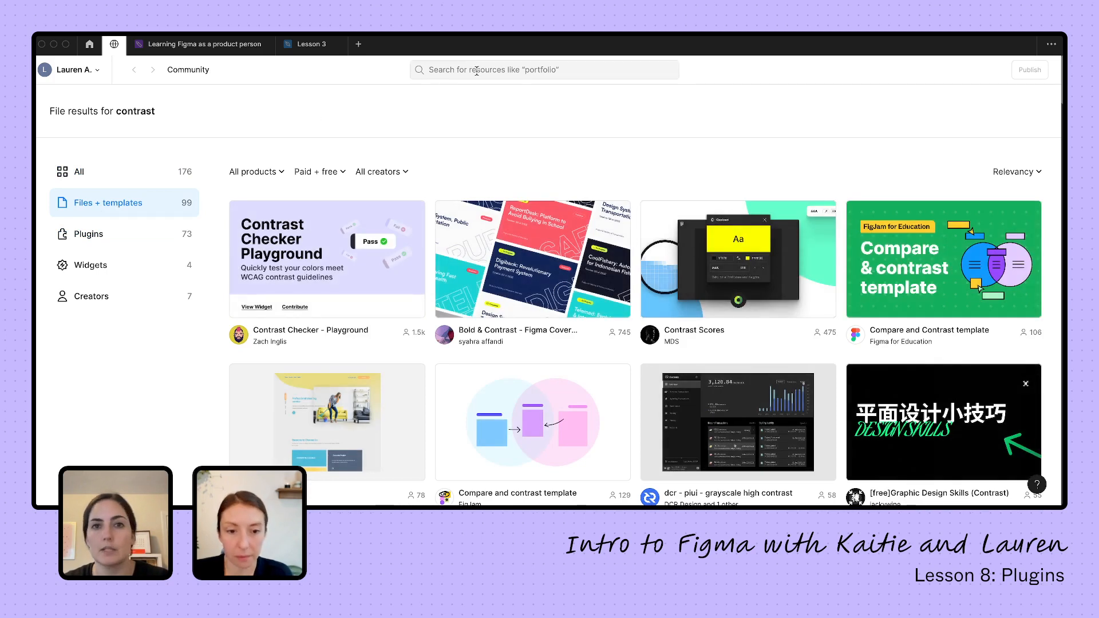
type("color")
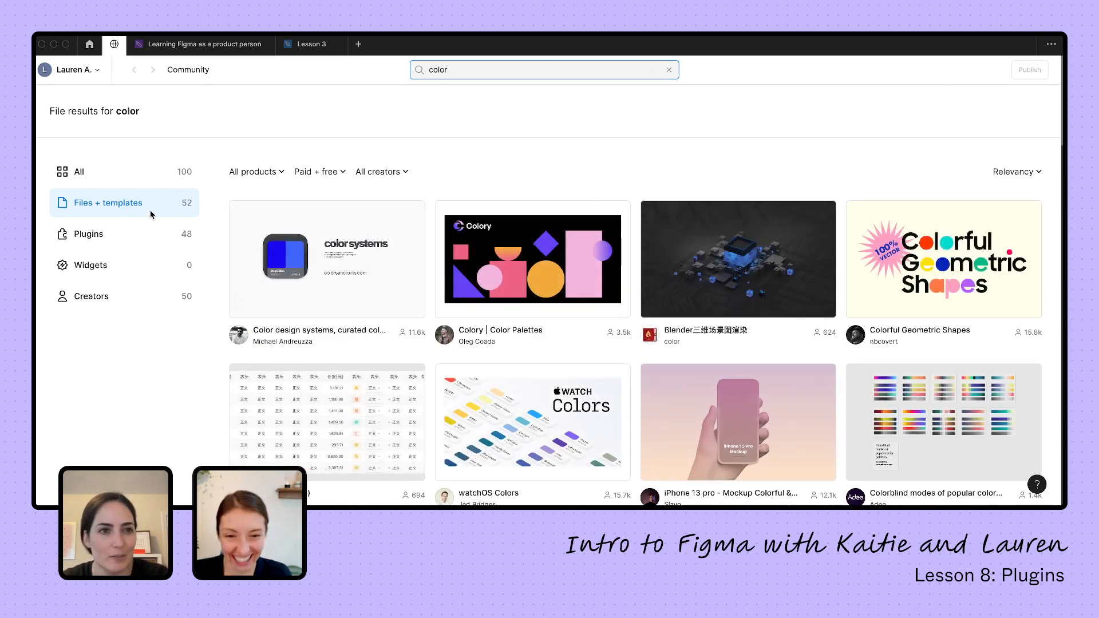
left_click(88, 233)
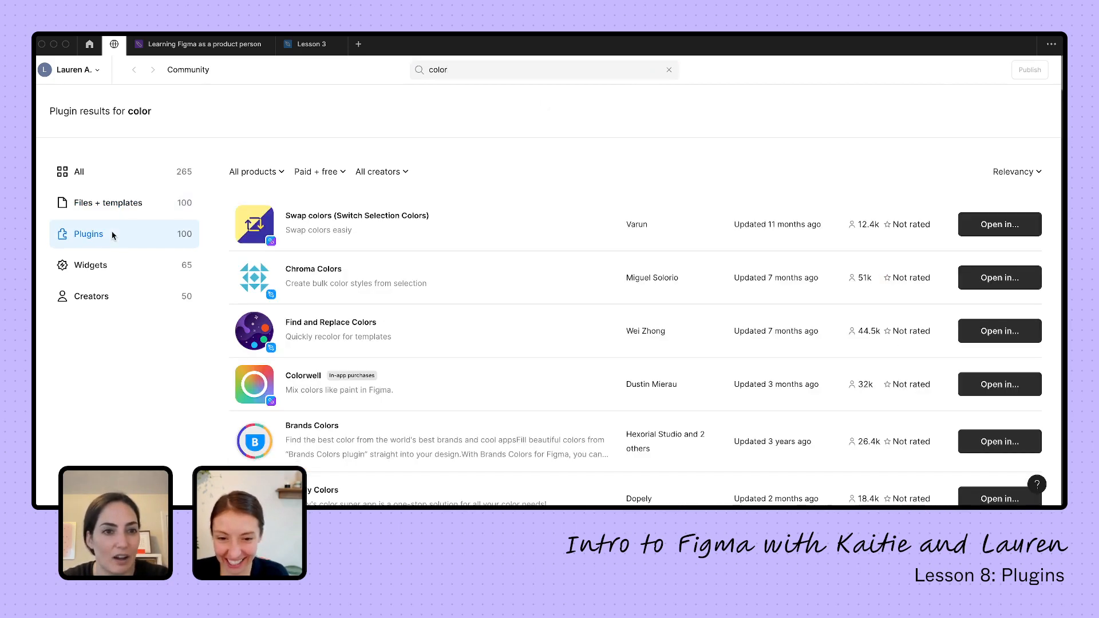
Step: Browse the color plugin results, view the Swap colors plugin page and return to the list
scroll("down", 3)
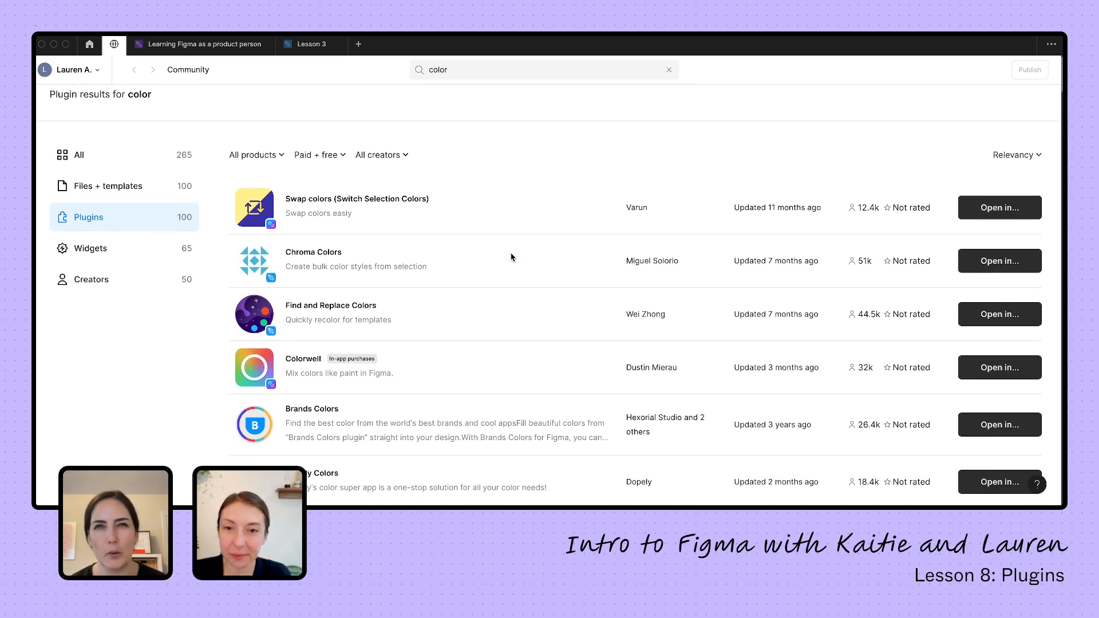
mouse_move(667, 167)
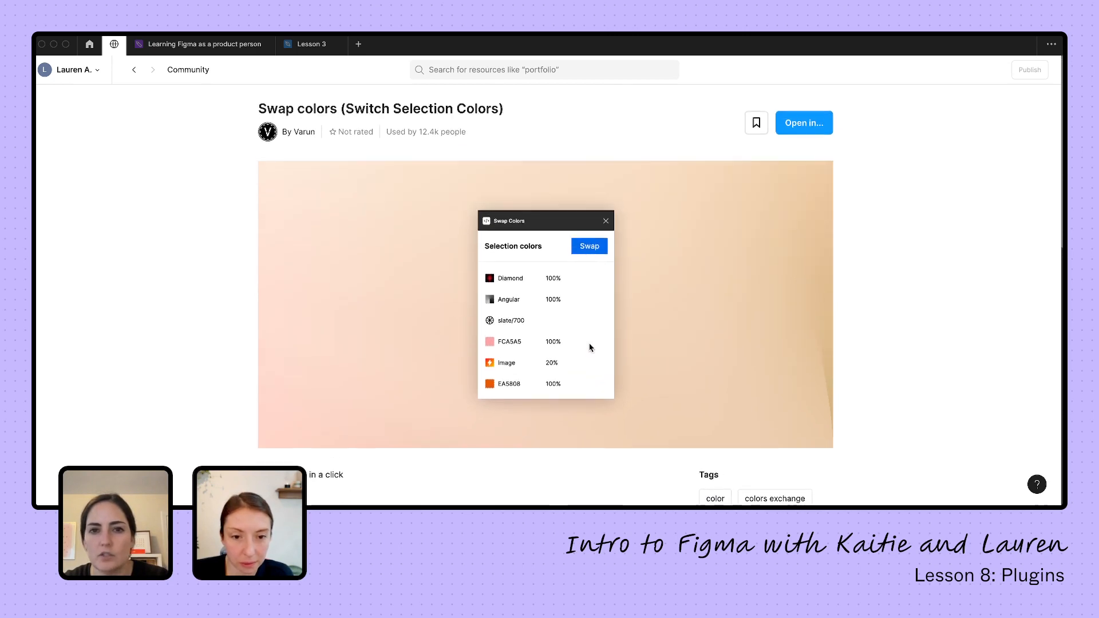
scroll("down", 3)
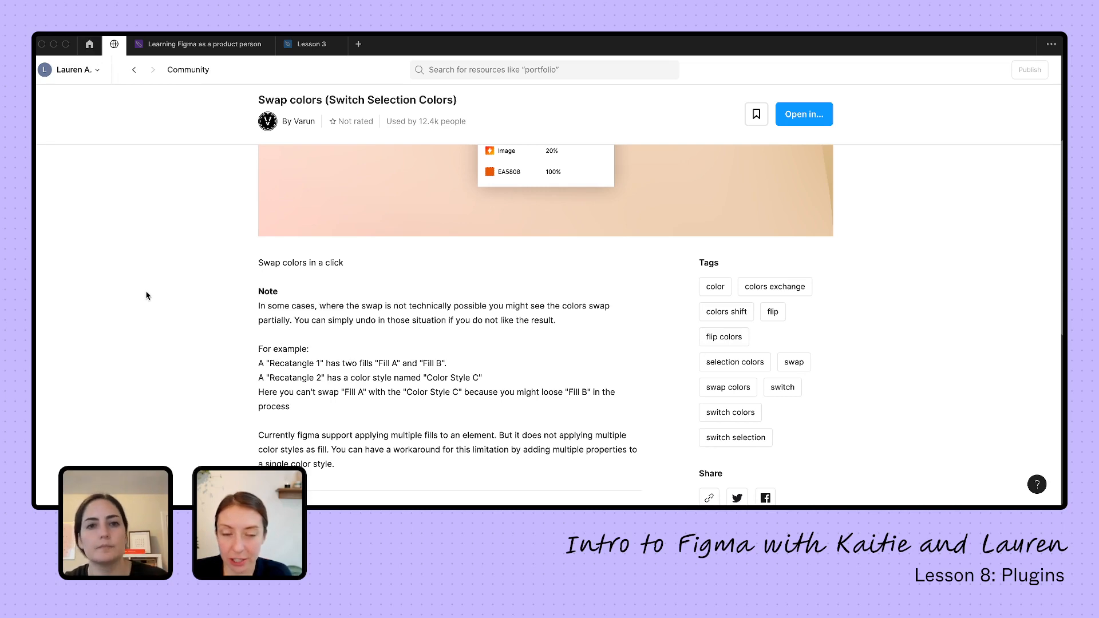
scroll("down", 3)
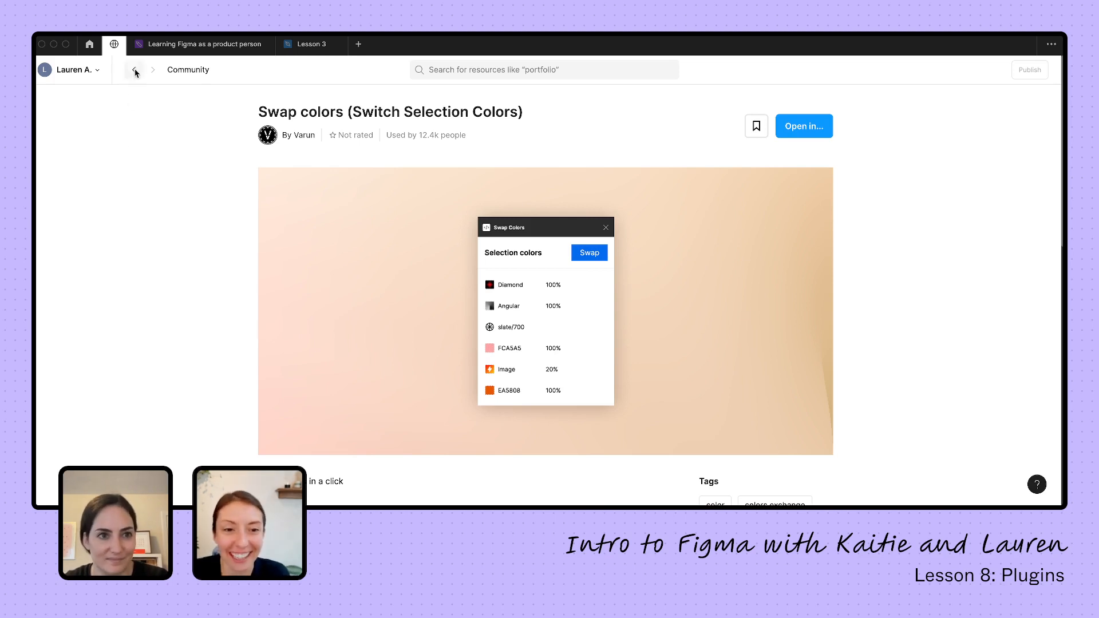
left_click(135, 70)
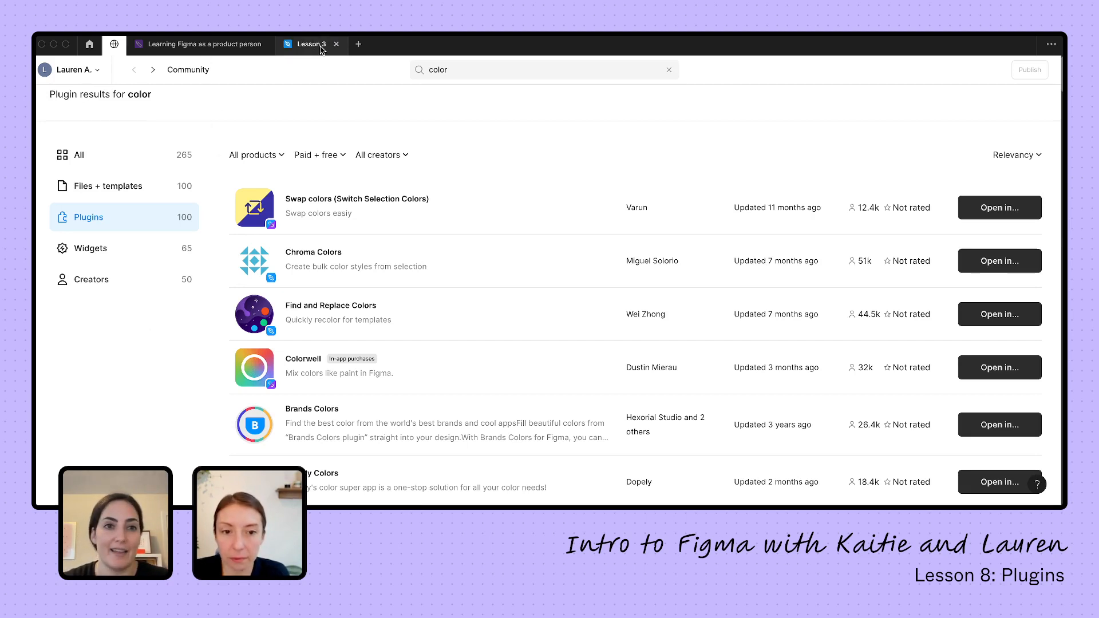
Step: Switch to the Lesson 3 file and bring up the plugins list where Contrast is saved
left_click(311, 43)
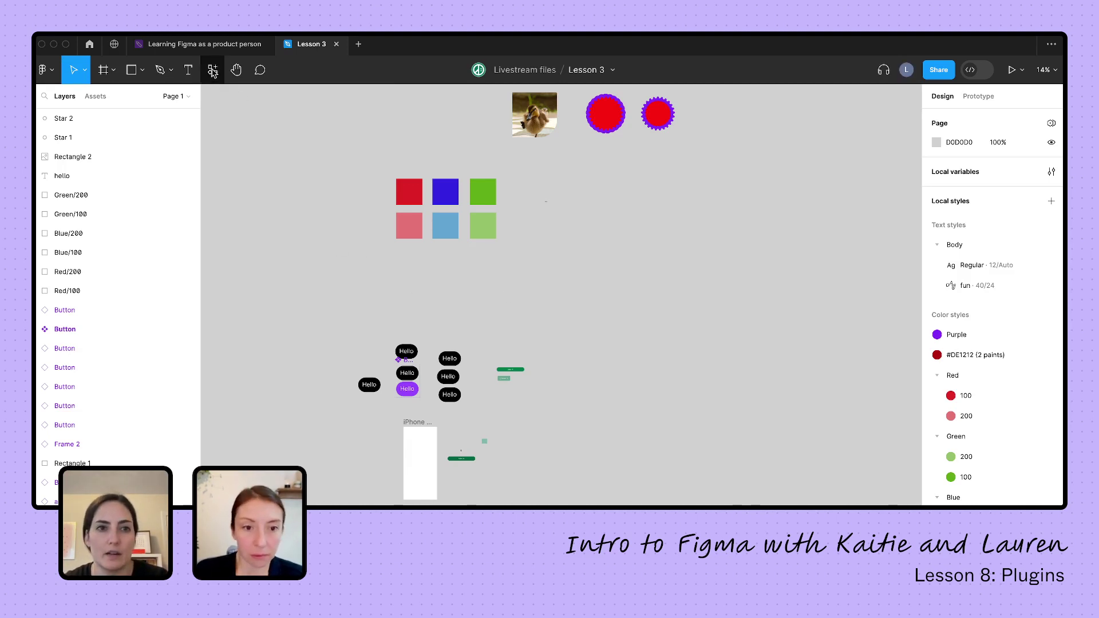
left_click(211, 68)
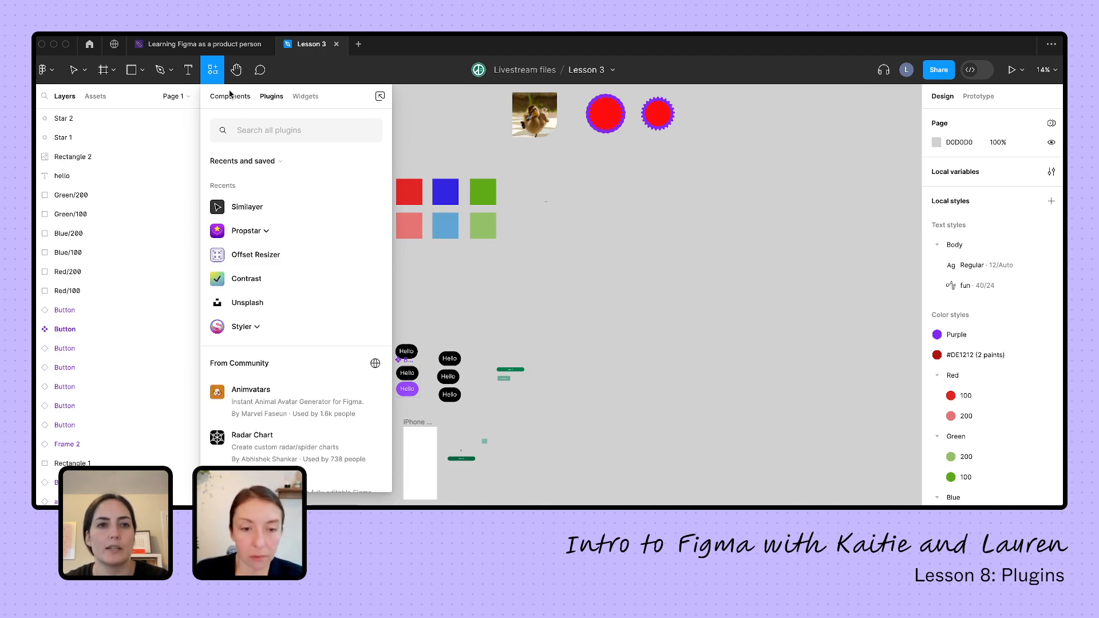
left_click(271, 96)
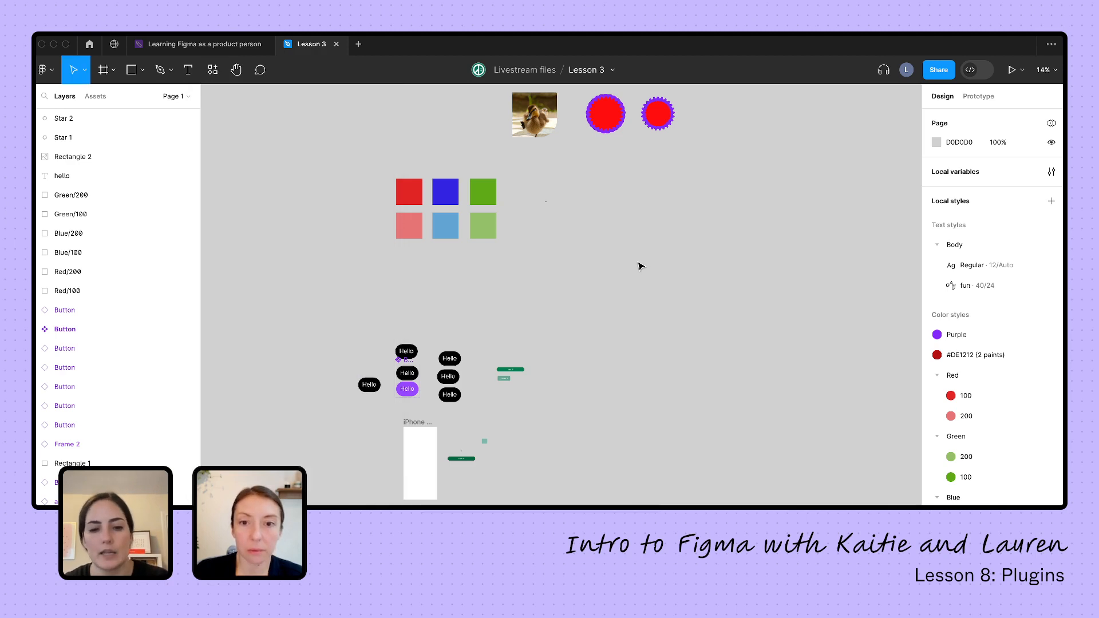
left_click(212, 70)
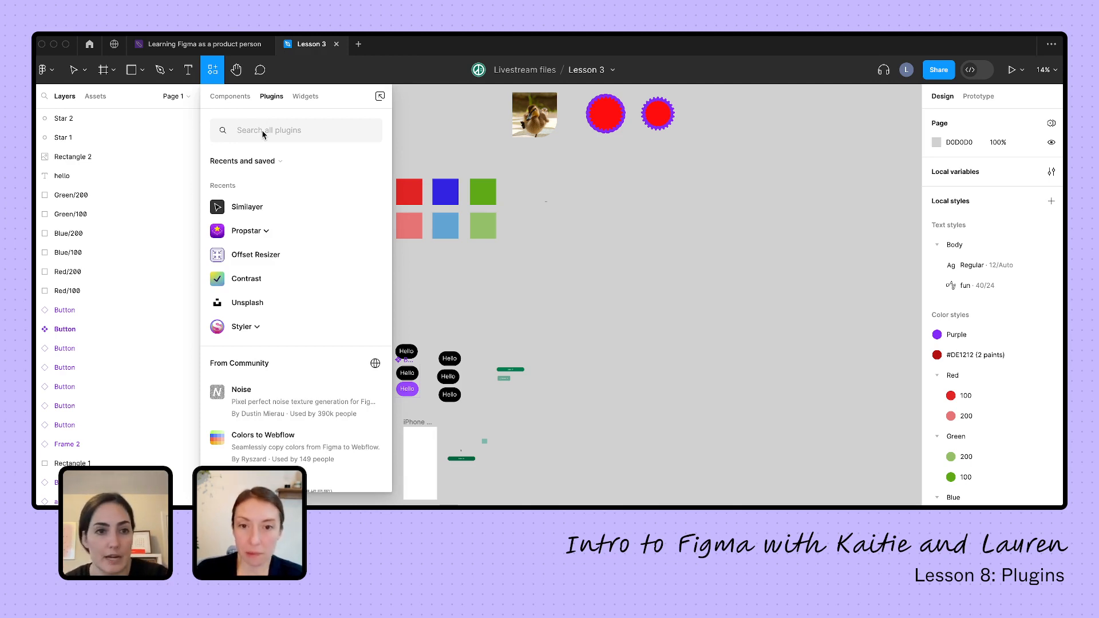
type("contran")
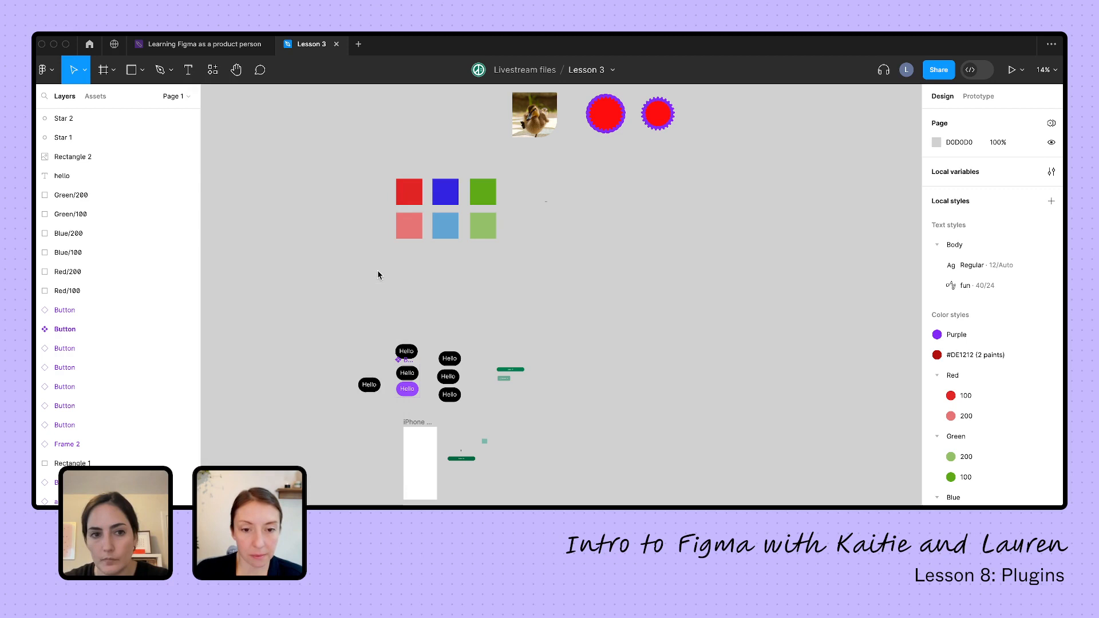
left_click(212, 70)
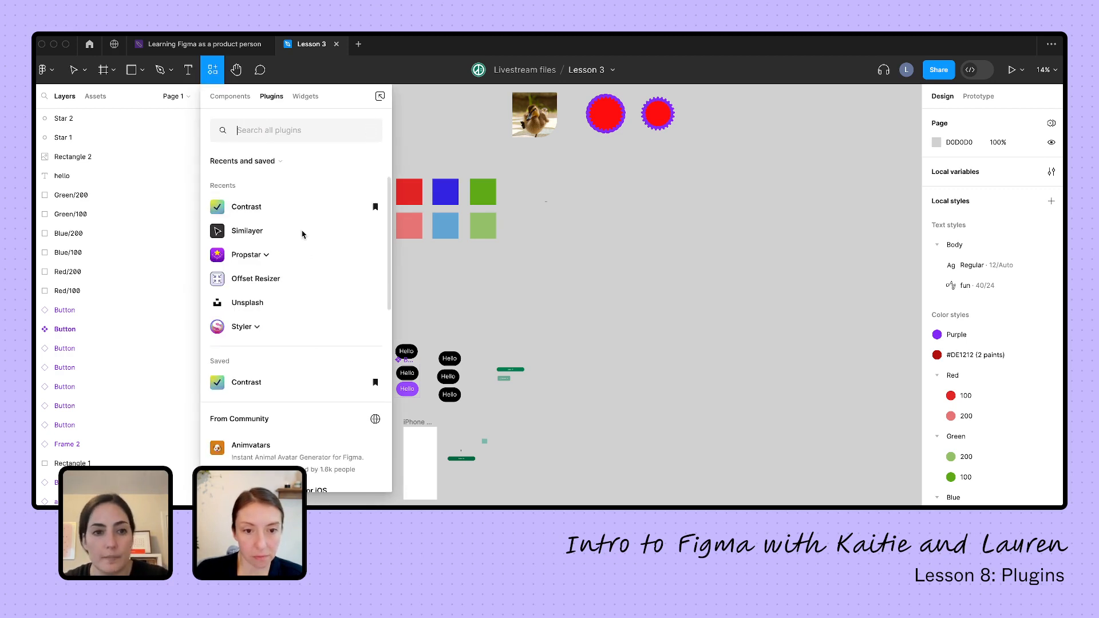
mouse_move(290, 299)
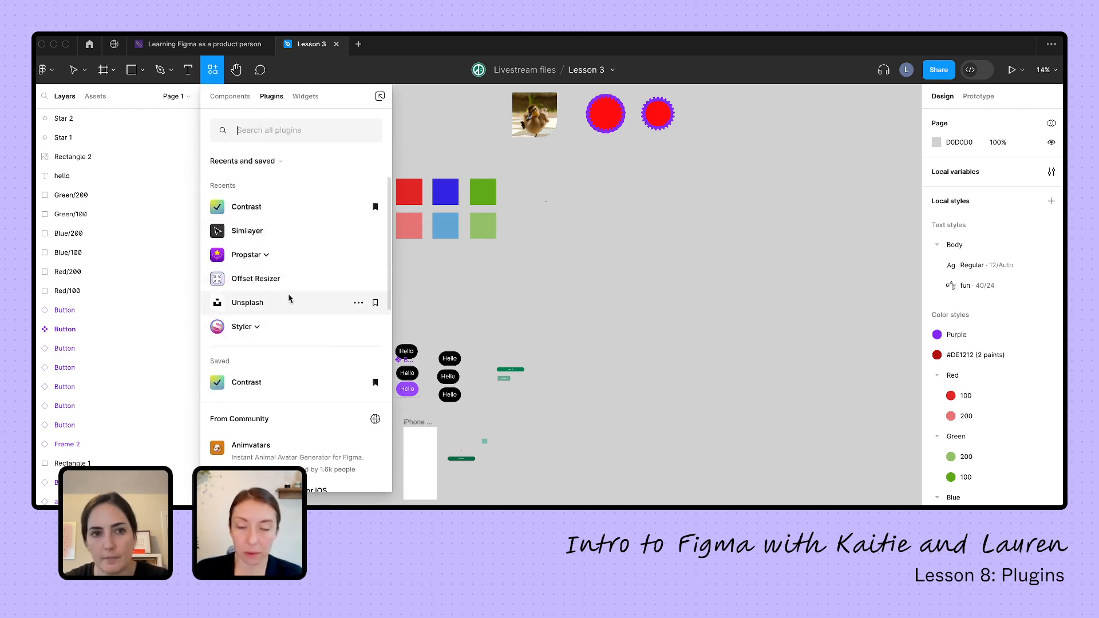
mouse_move(318, 136)
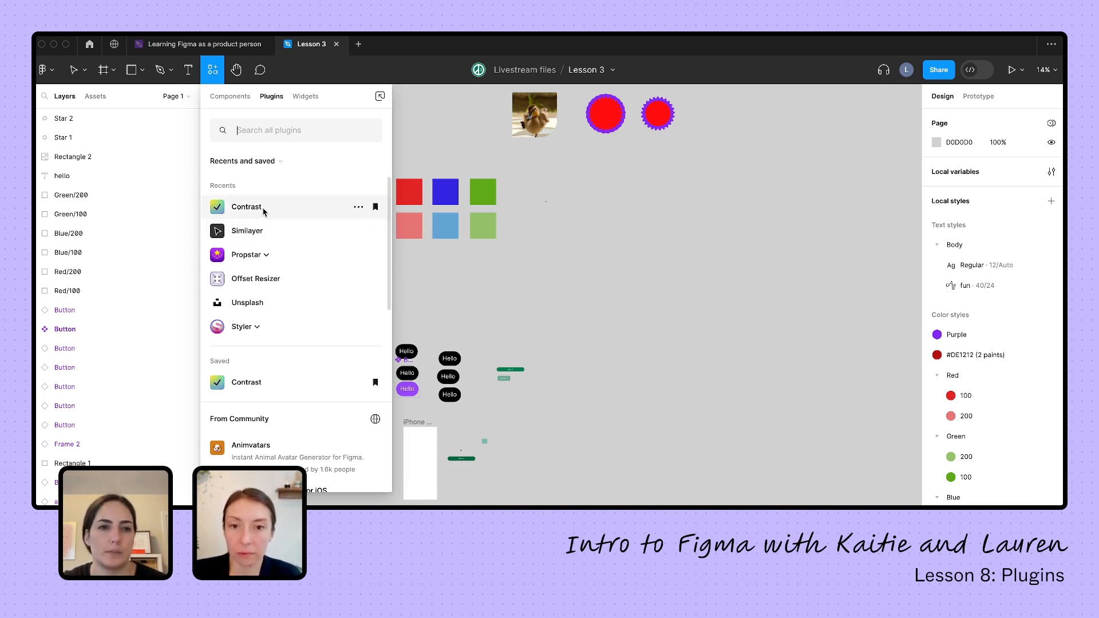
left_click(246, 206)
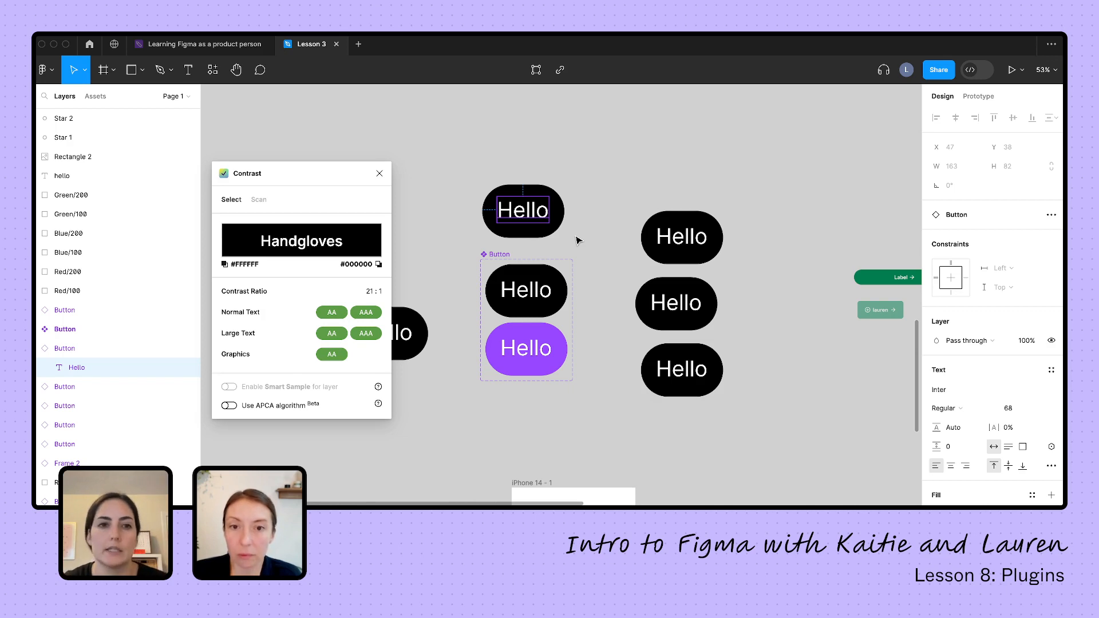
mouse_move(322, 170)
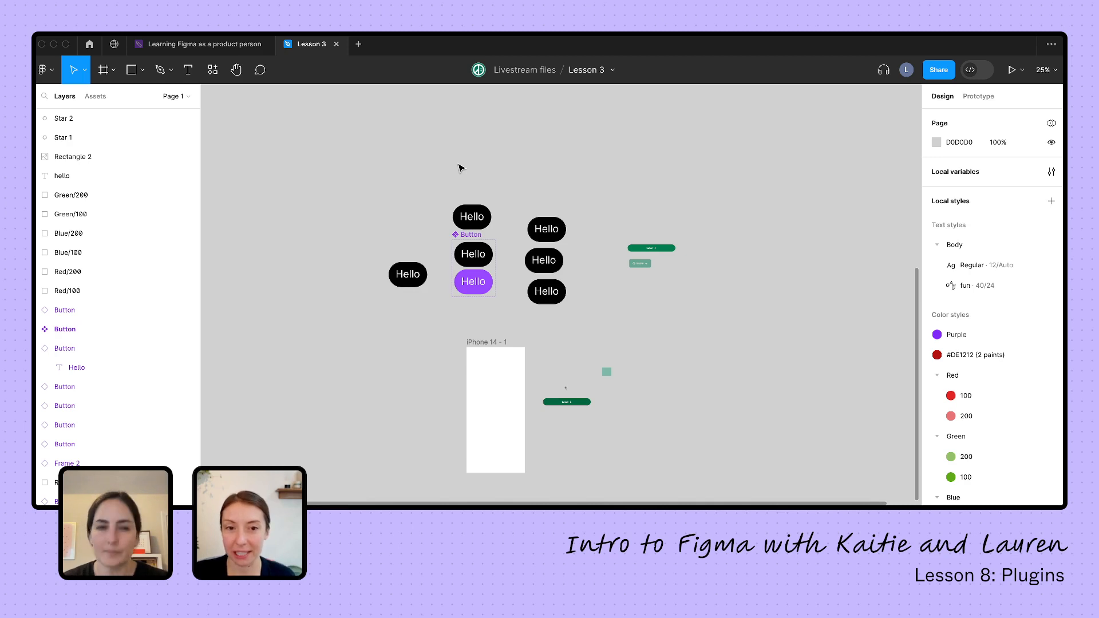
mouse_move(398, 172)
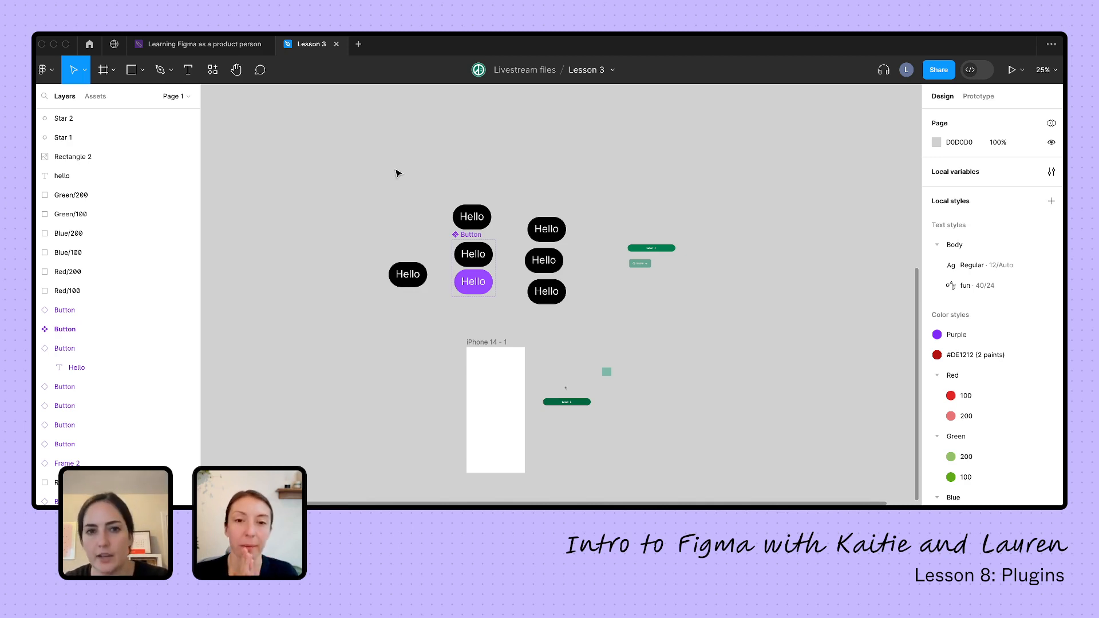
Step: Close the Contrast plugin after confirming the 21:1 ratio passes AA and AAA
left_click(212, 70)
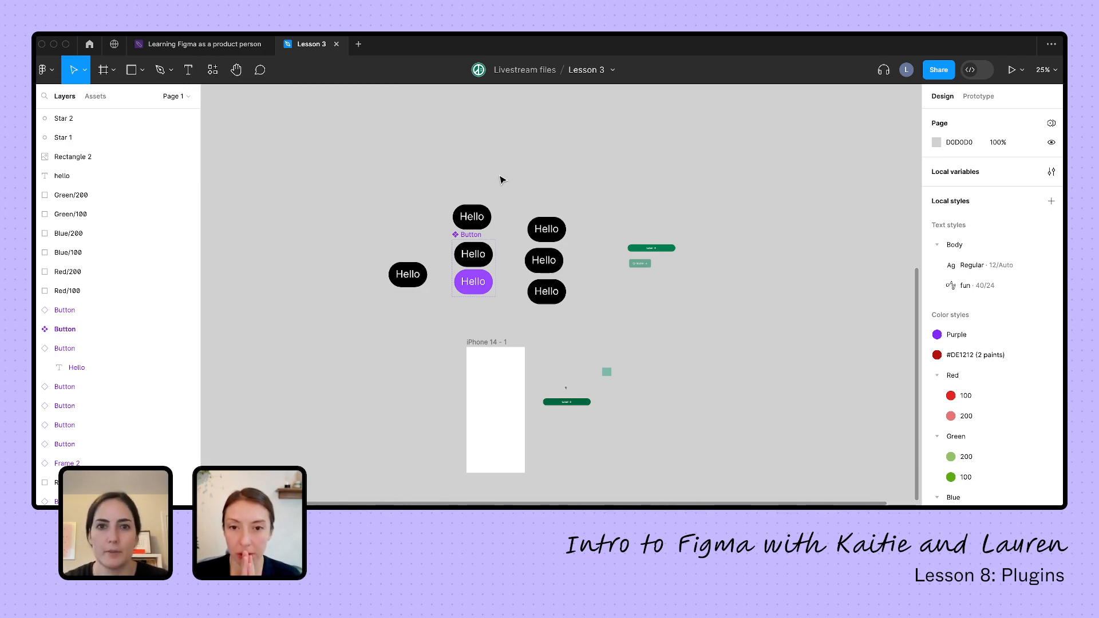
mouse_move(510, 184)
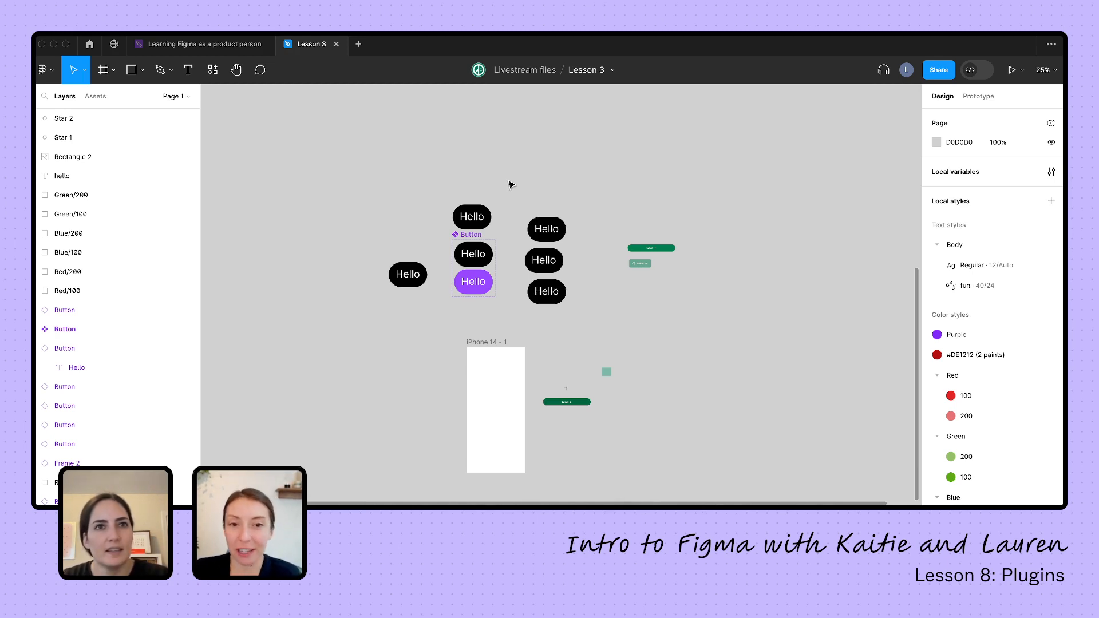
Step: Clear the plugin search and run Unsplash from Recents beside the iPhone 14 frame
left_click(212, 69)
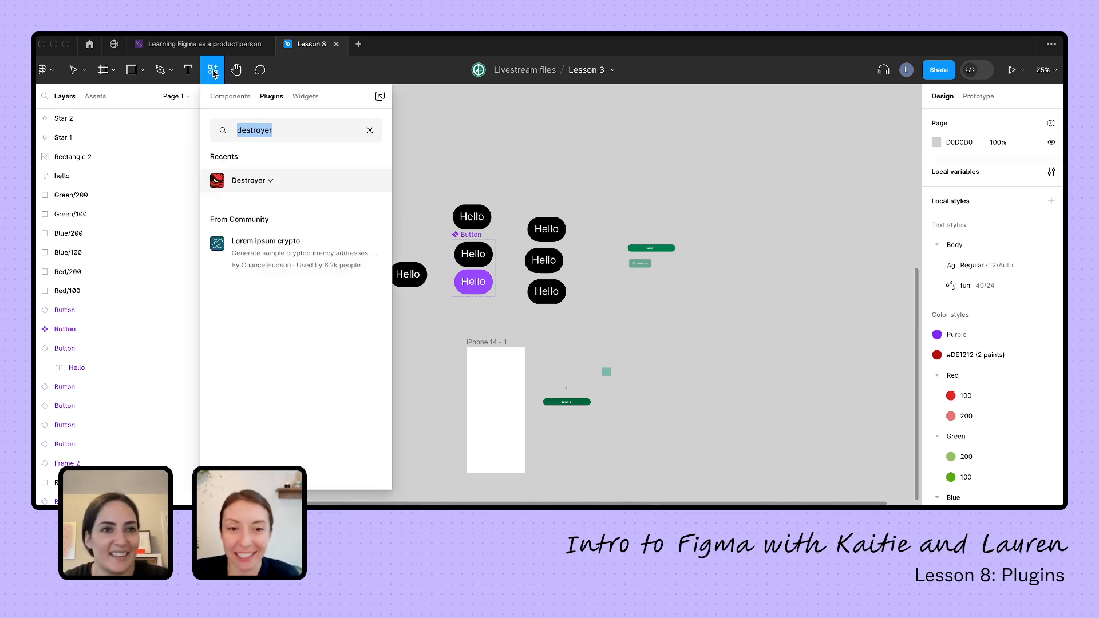
left_click(369, 129)
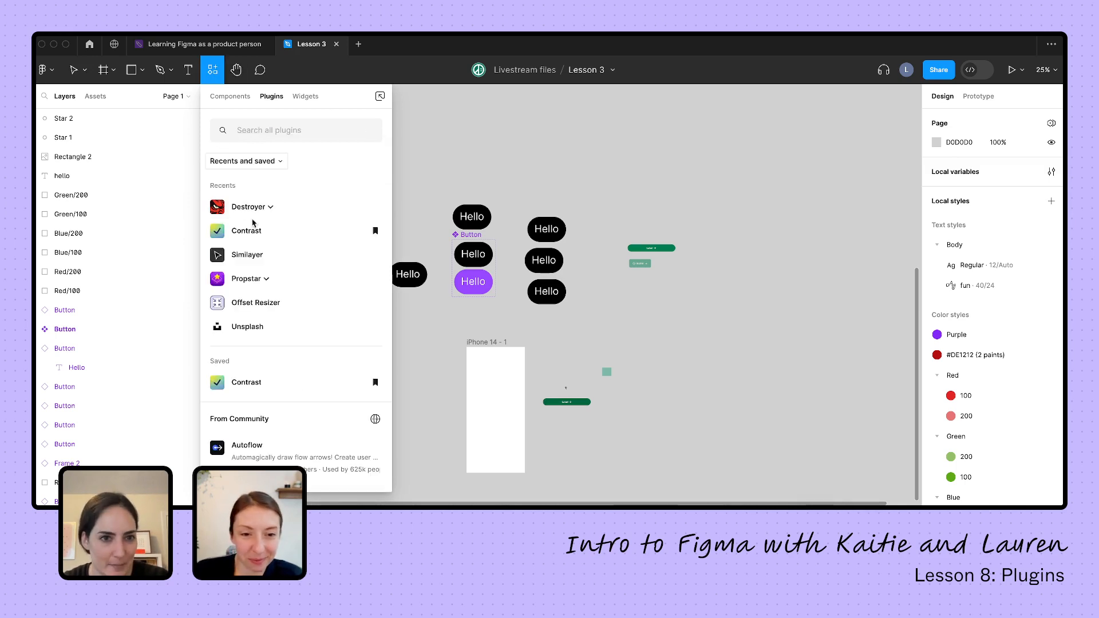
mouse_move(247, 330)
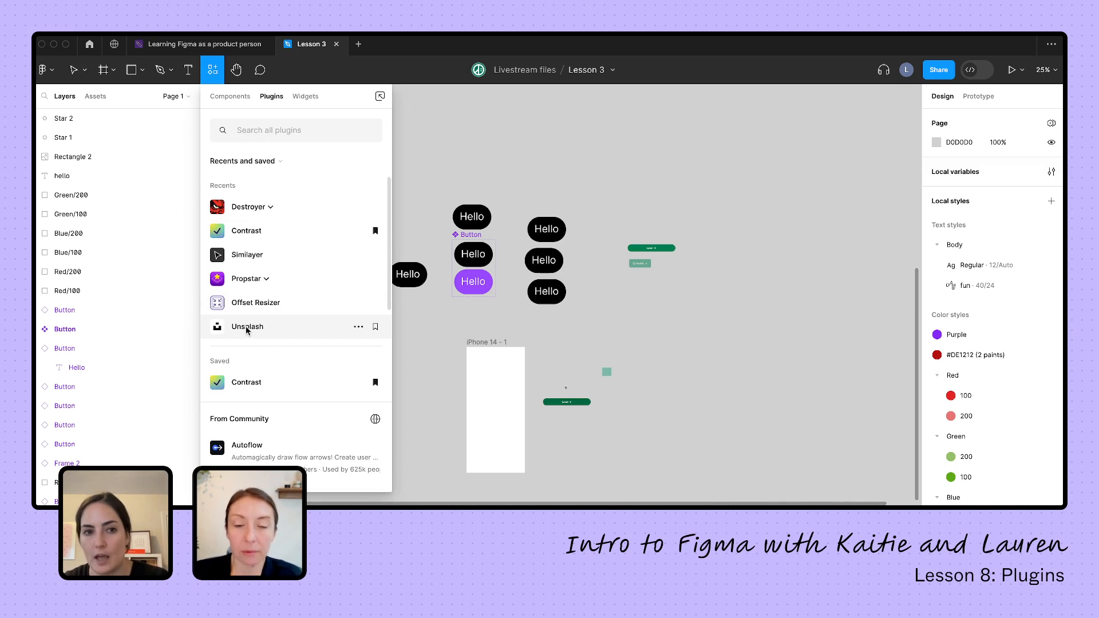
left_click(247, 327)
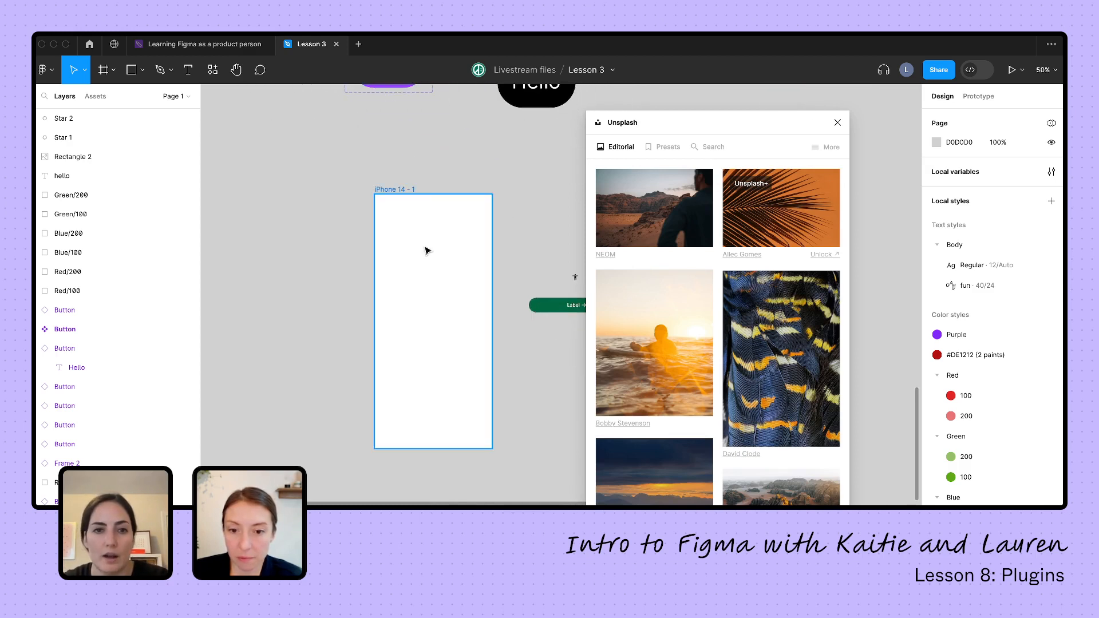
Step: Draw a rectangle in the iPhone frame and fill it with a duckling photo from Unsplash's 'cute animals' search
left_click_drag(385, 221, 463, 281)
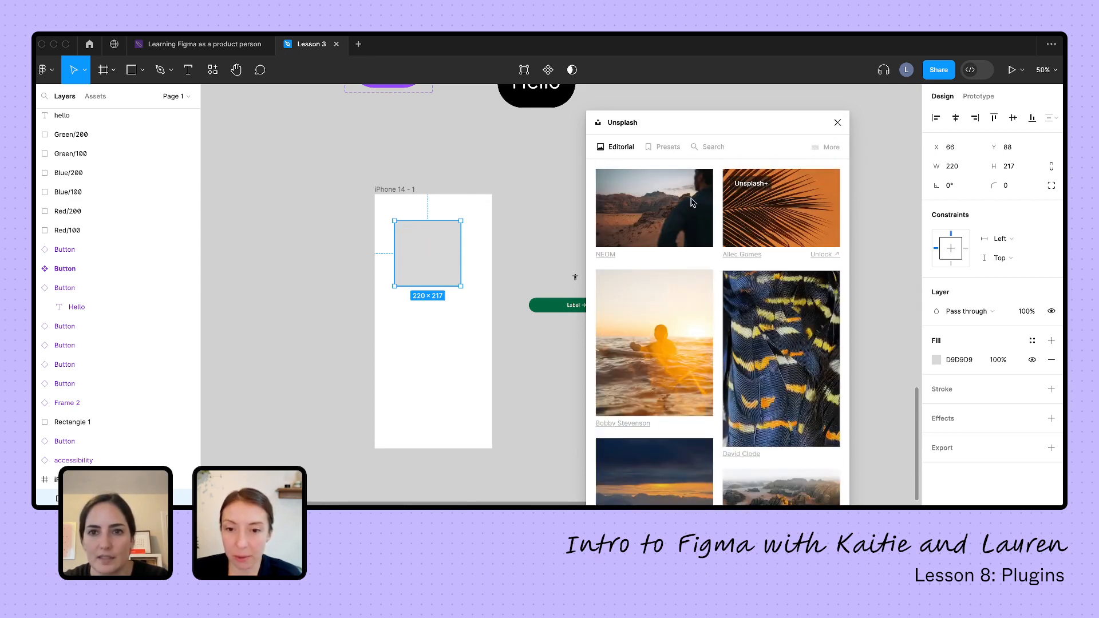
left_click(712, 147)
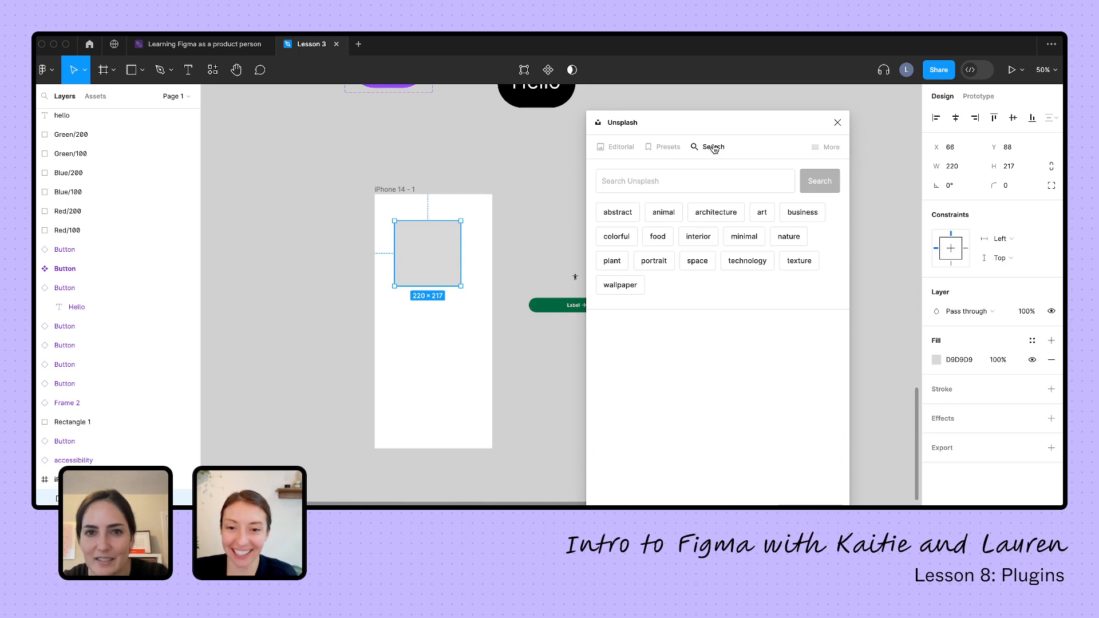
type("cute animals")
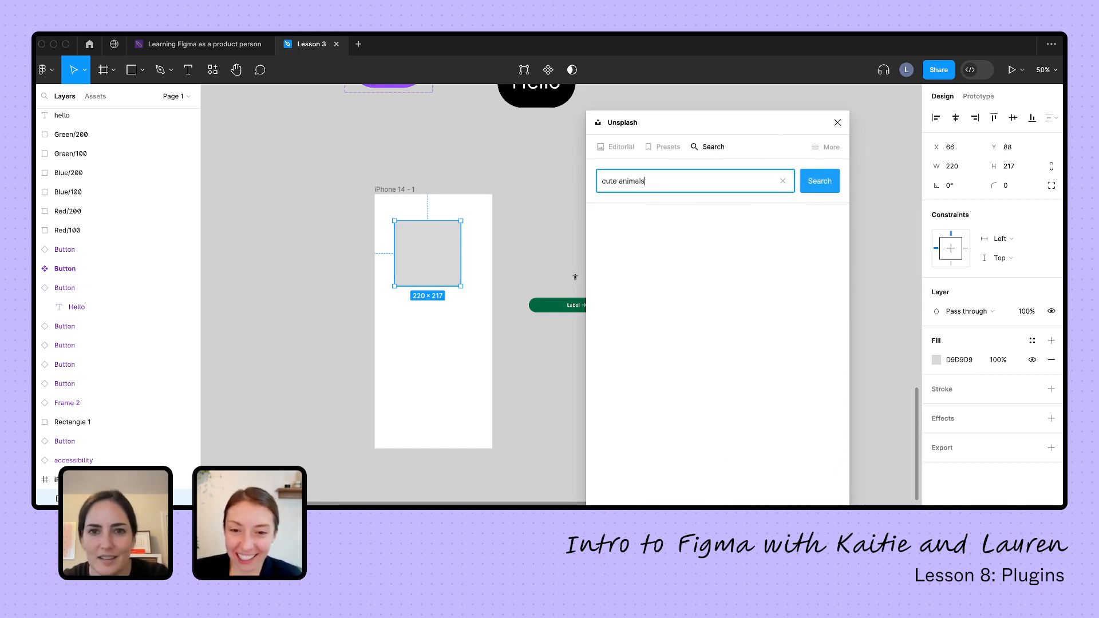
left_click(819, 181)
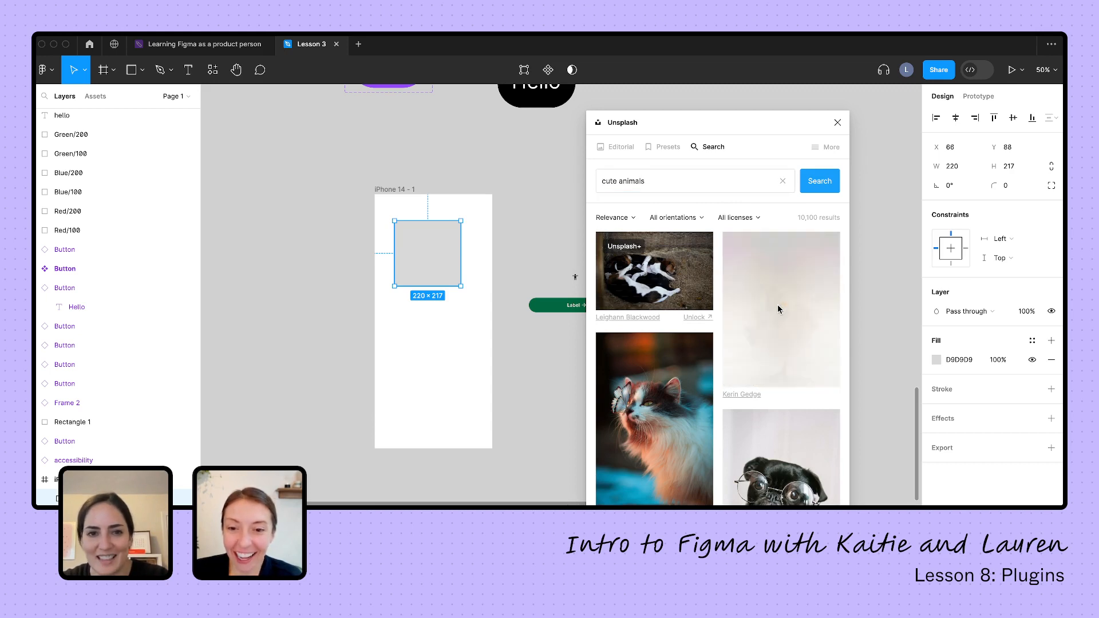
left_click(781, 309)
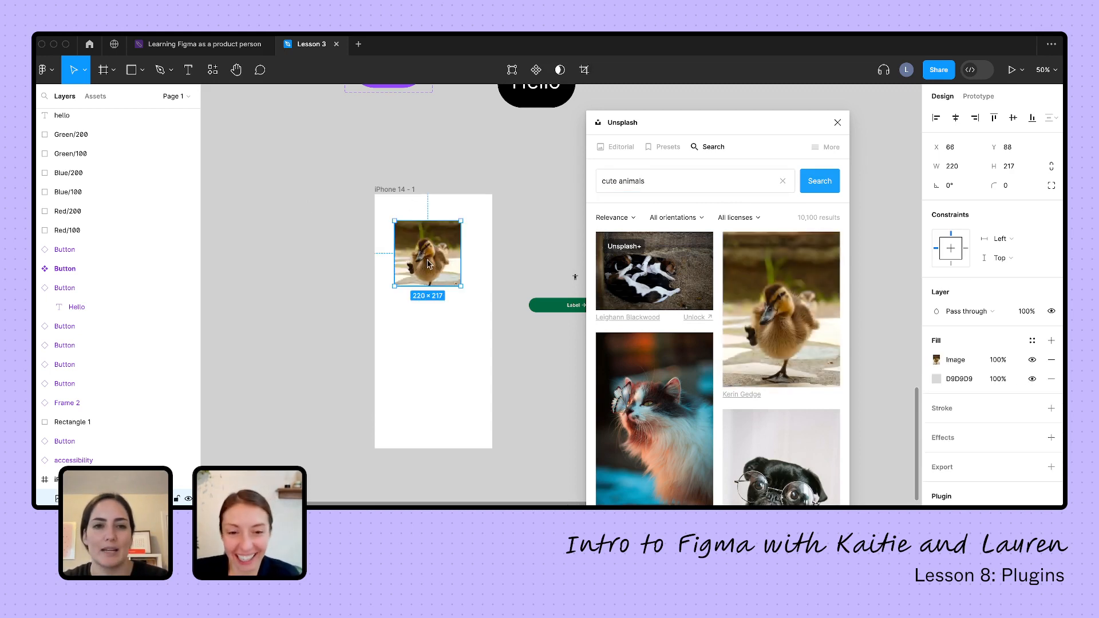
scroll("down", 3)
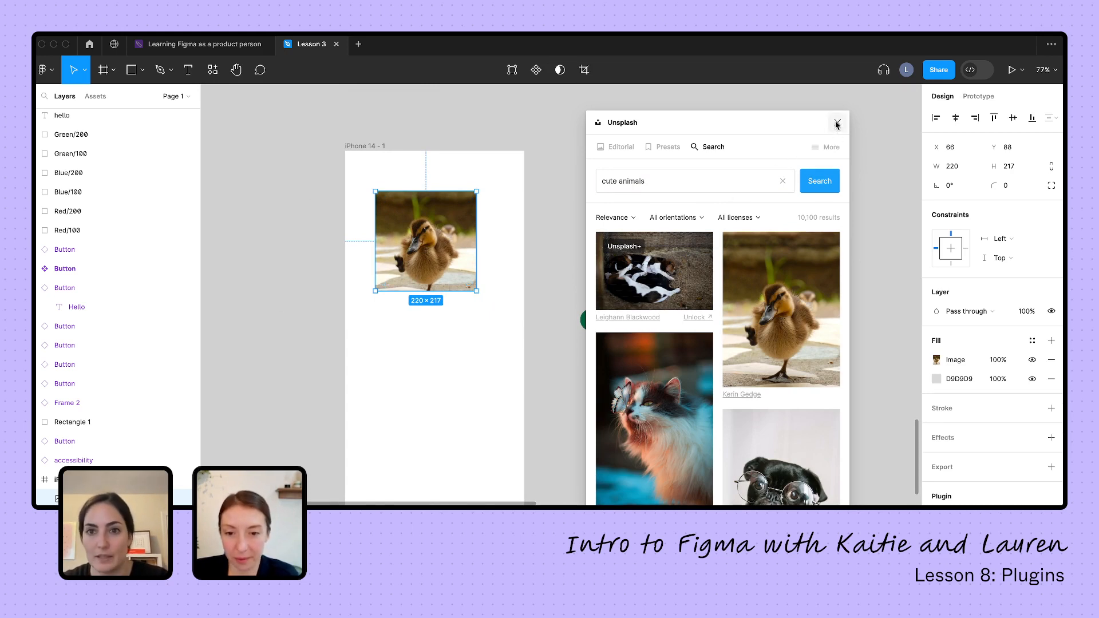
left_click(211, 69)
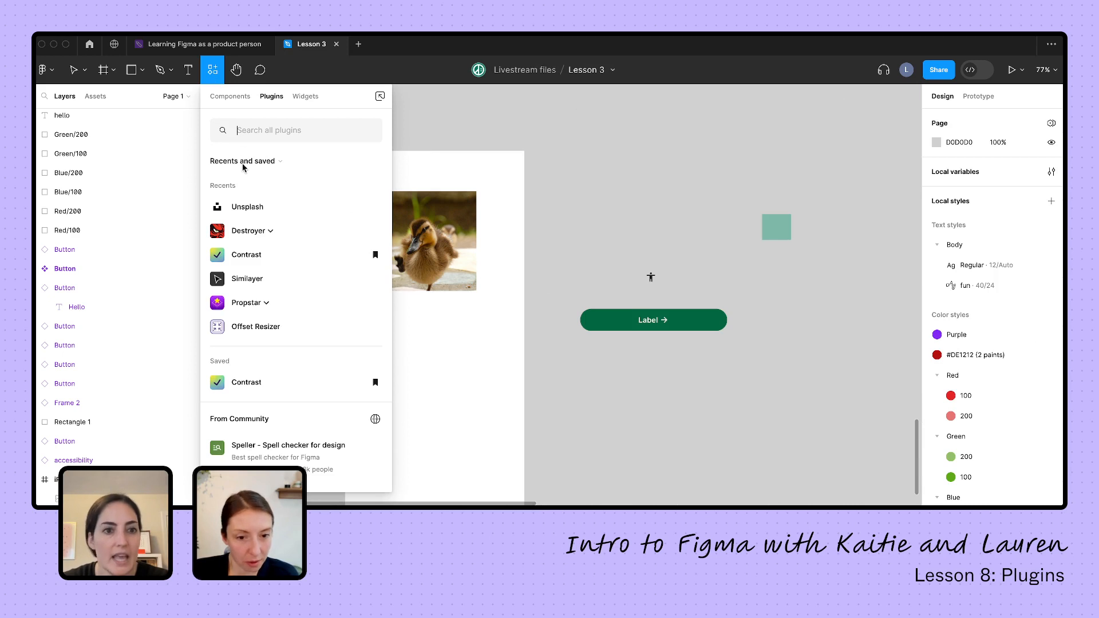
Step: Run the Offset Resizer plugin from Recents
left_click(256, 326)
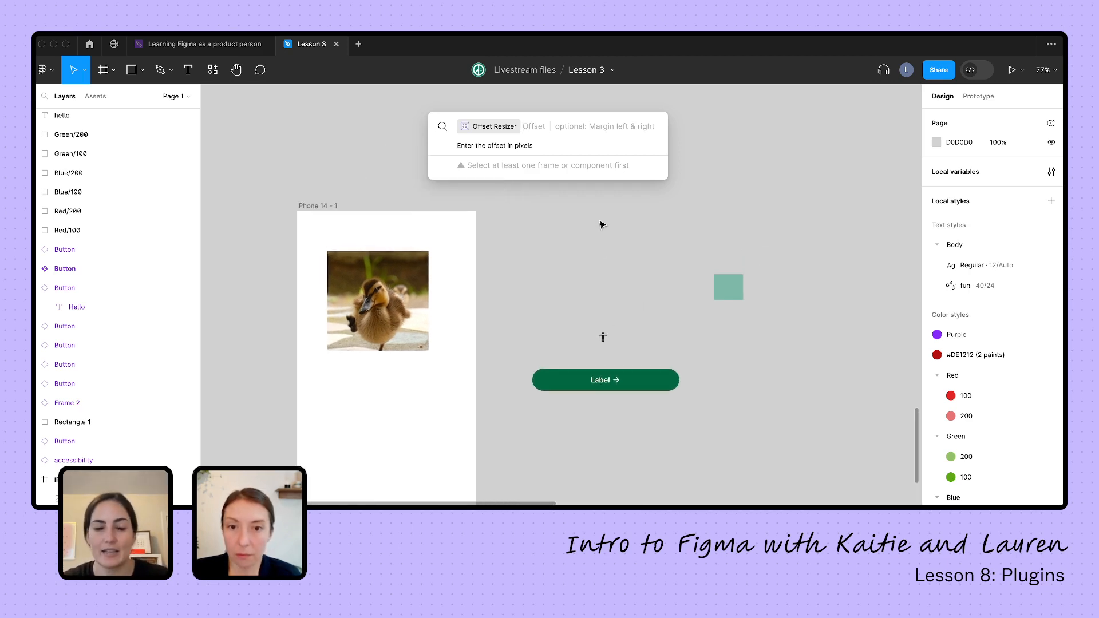
mouse_move(467, 197)
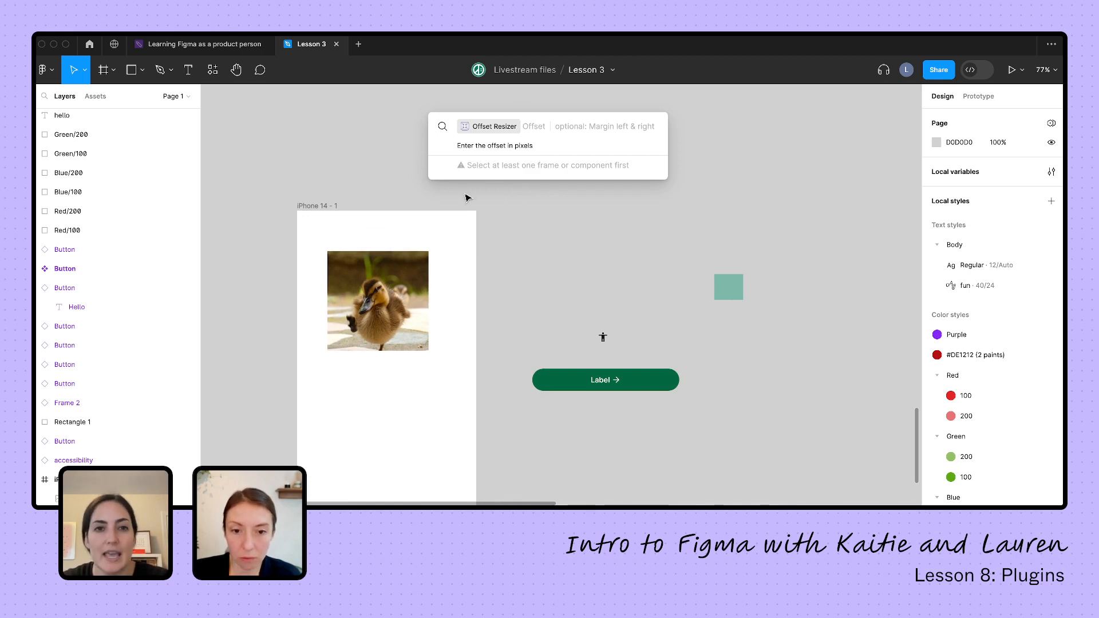
mouse_move(481, 211)
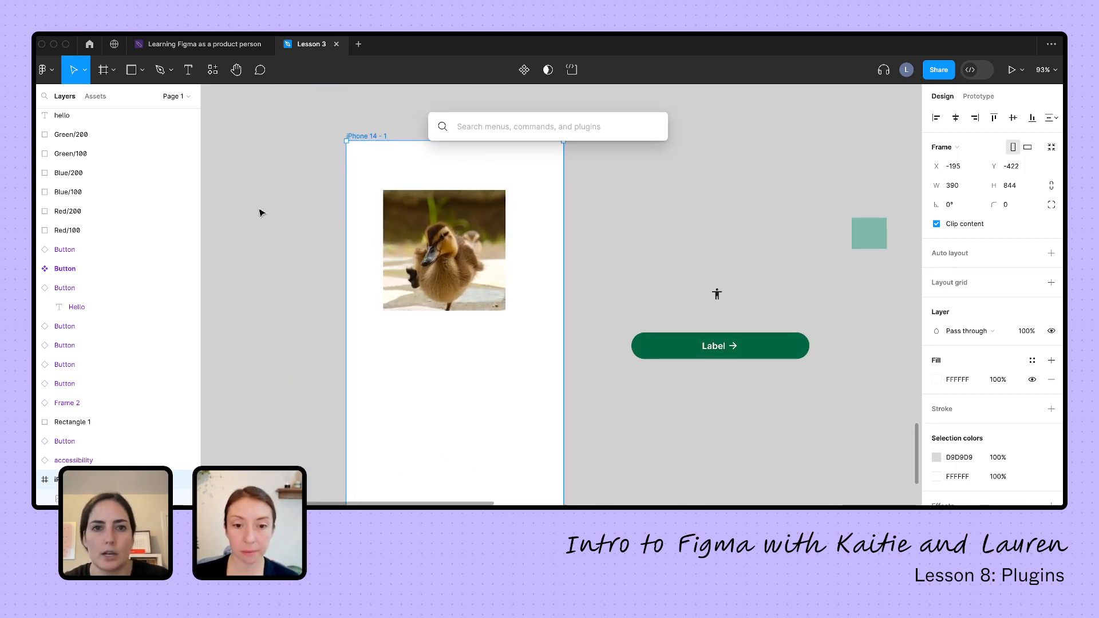
Step: Run Offset Resizer with a 16px offset so the frame hugs the duckling photo at 252×249
type("off")
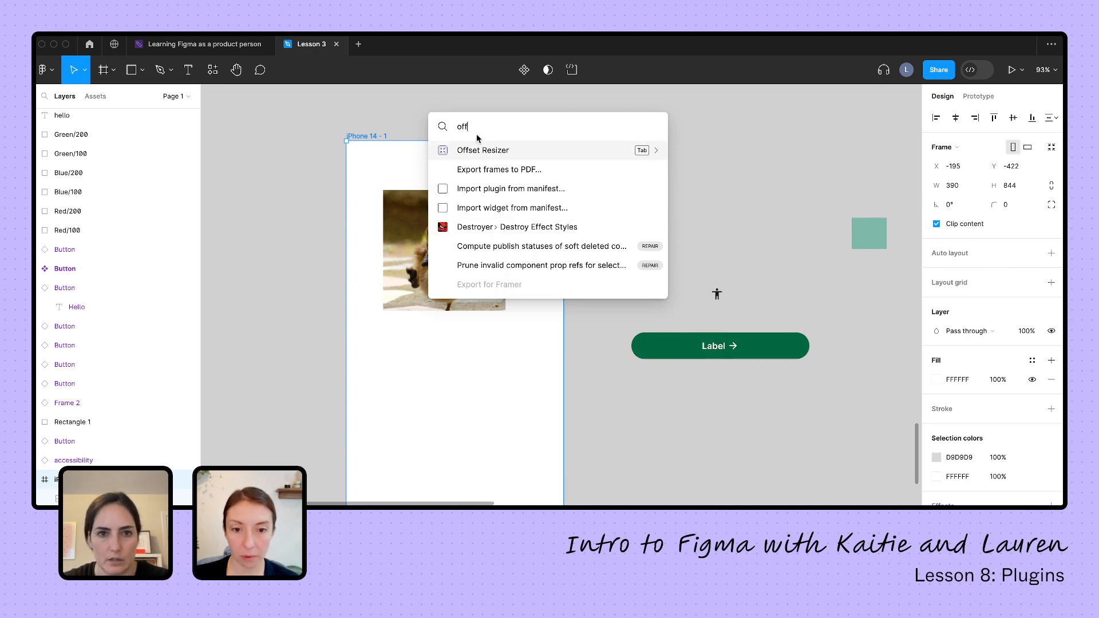
left_click(482, 150)
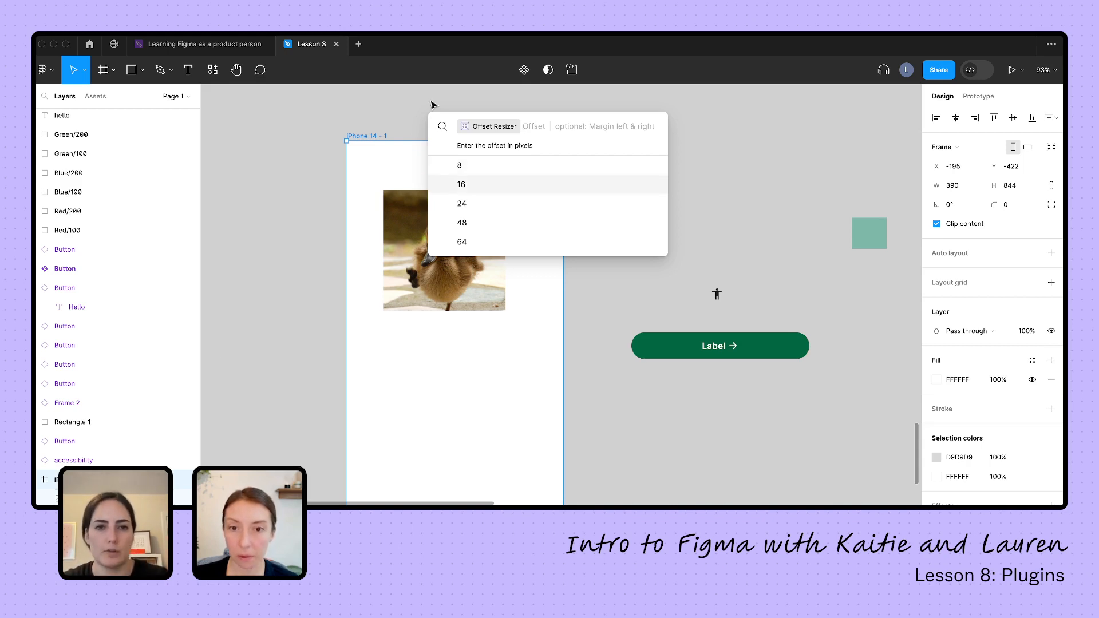
left_click(460, 183)
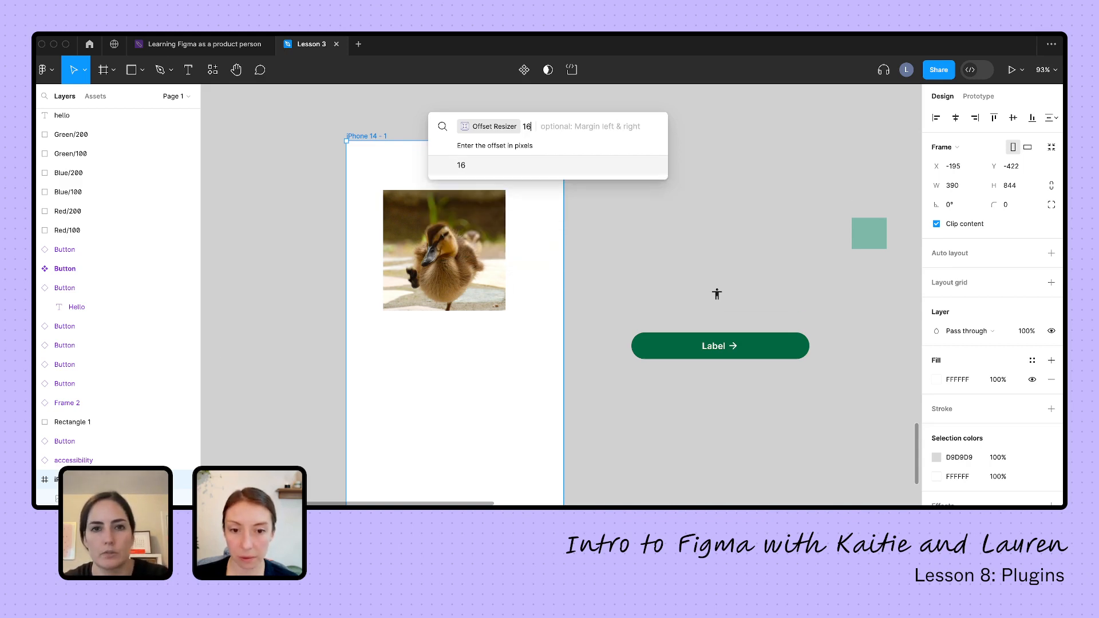
key("Enter")
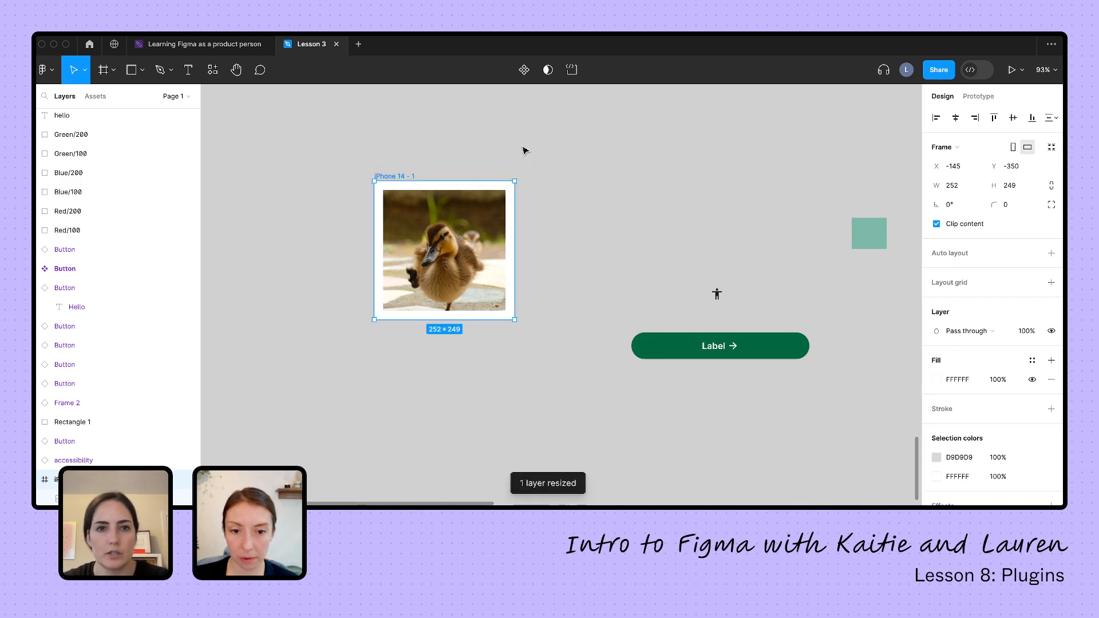
mouse_move(555, 238)
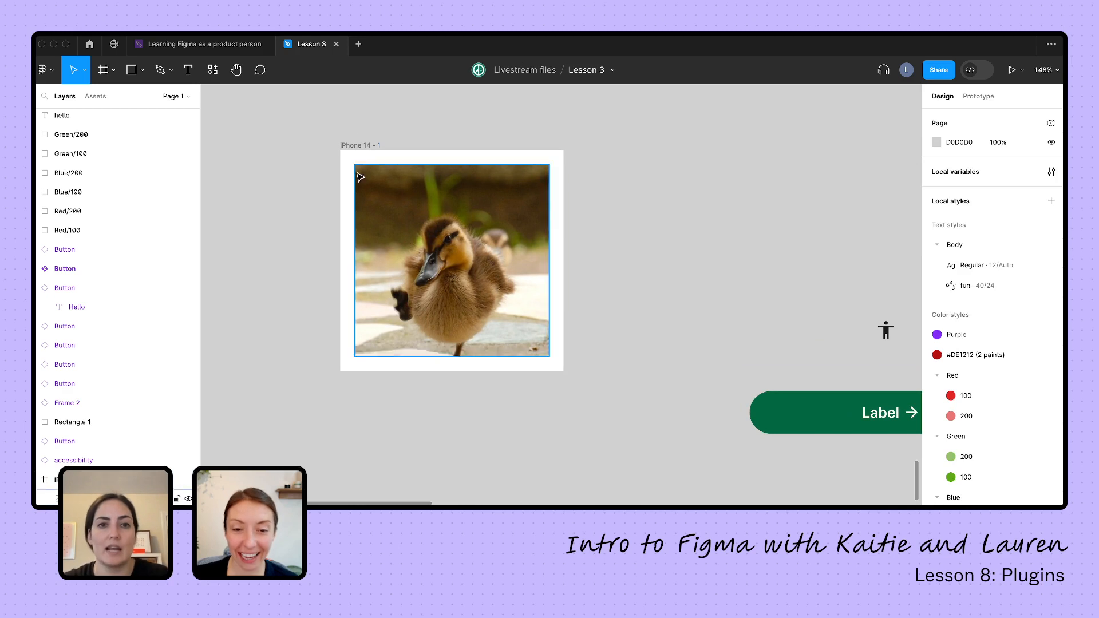
left_click(360, 145)
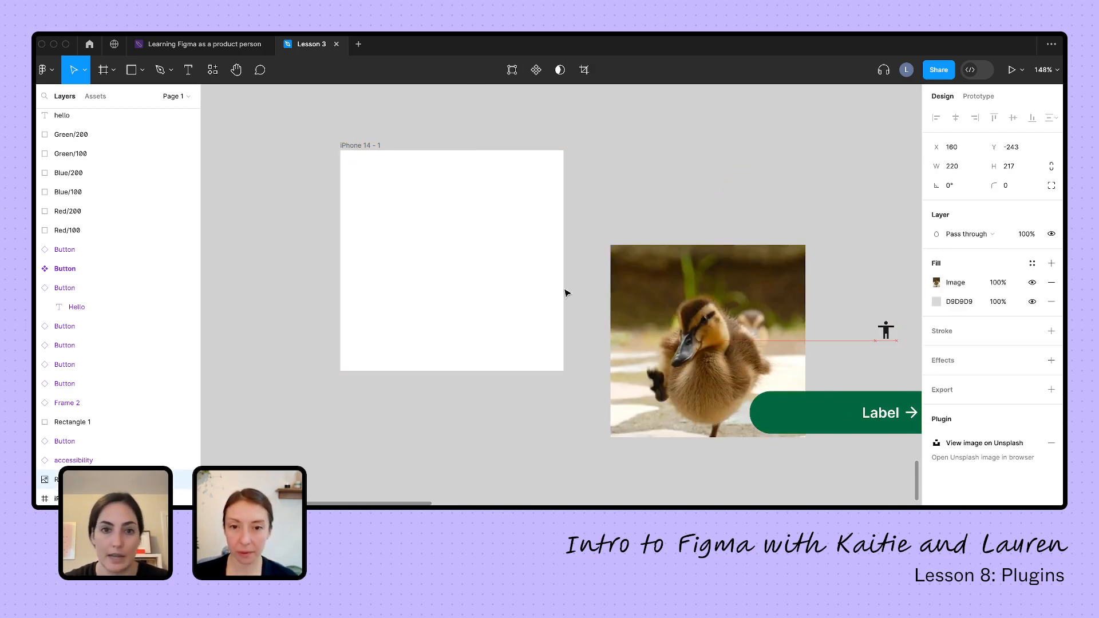
left_click_drag(707, 341, 451, 259)
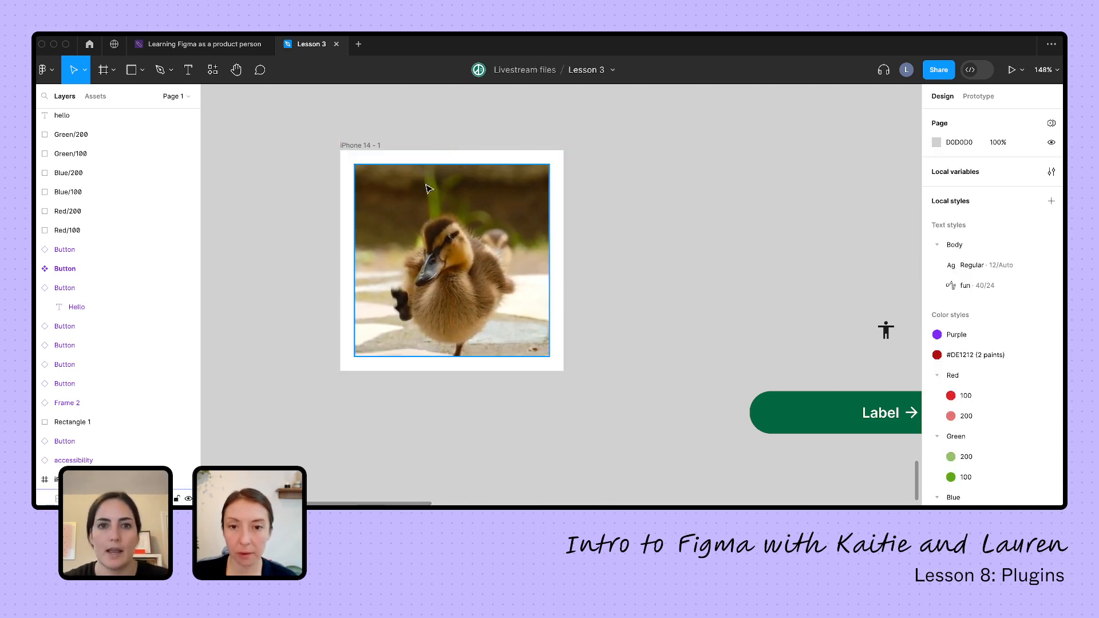
left_click(666, 210)
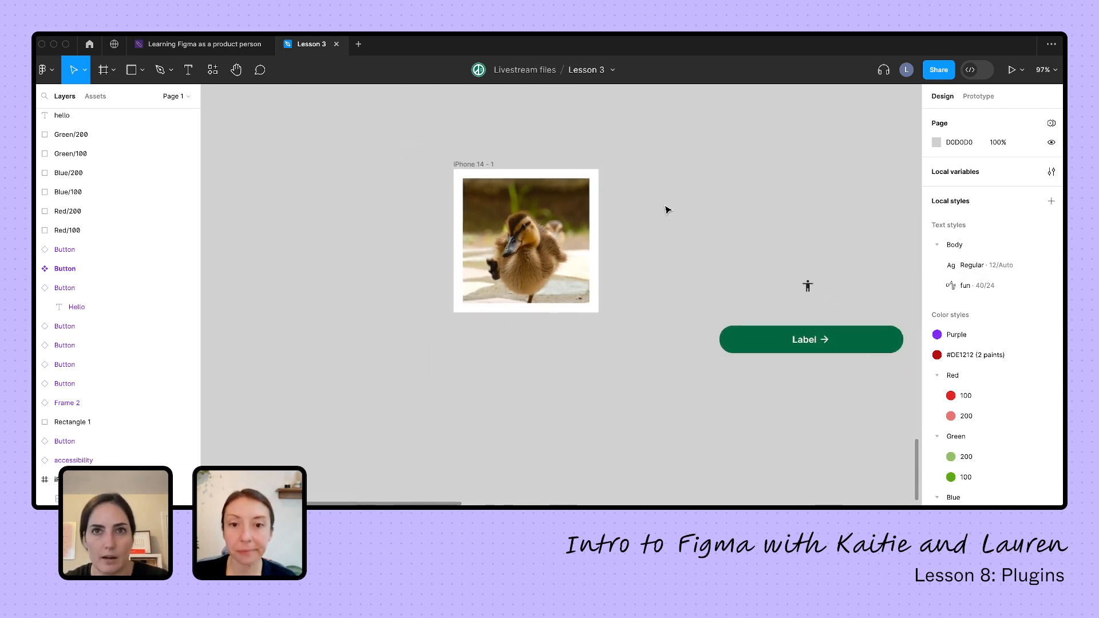
scroll("down", 3)
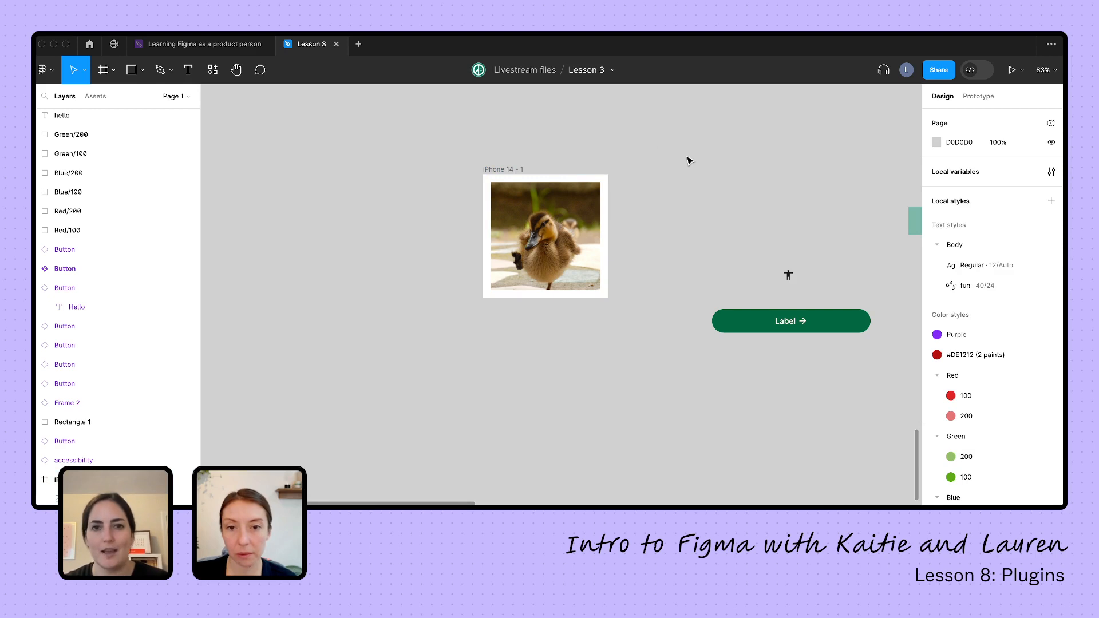
left_click(212, 70)
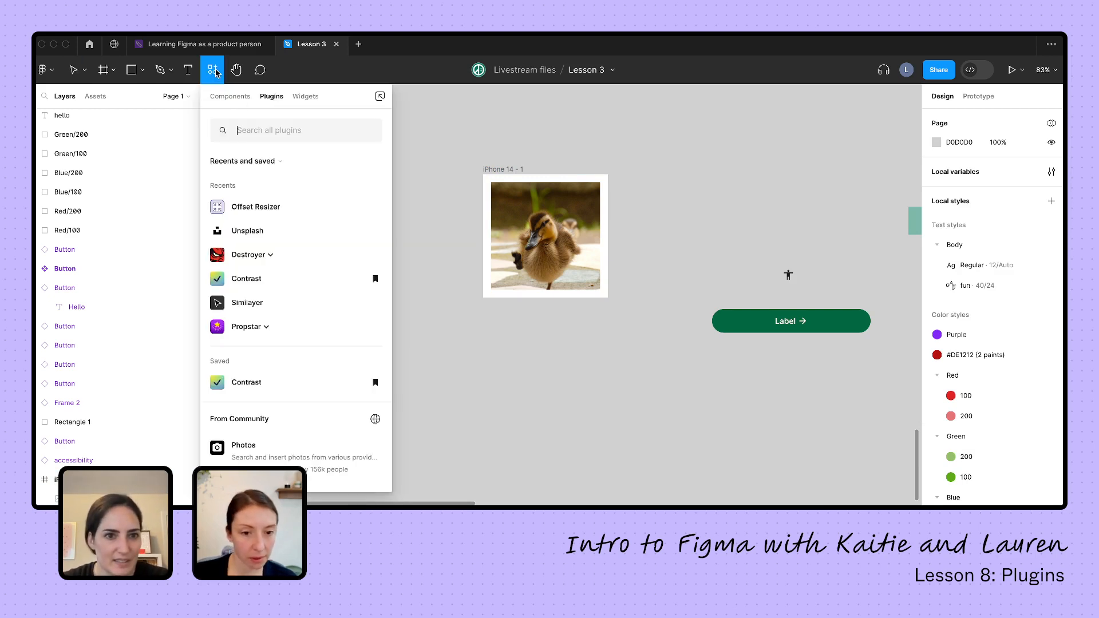
mouse_move(287, 278)
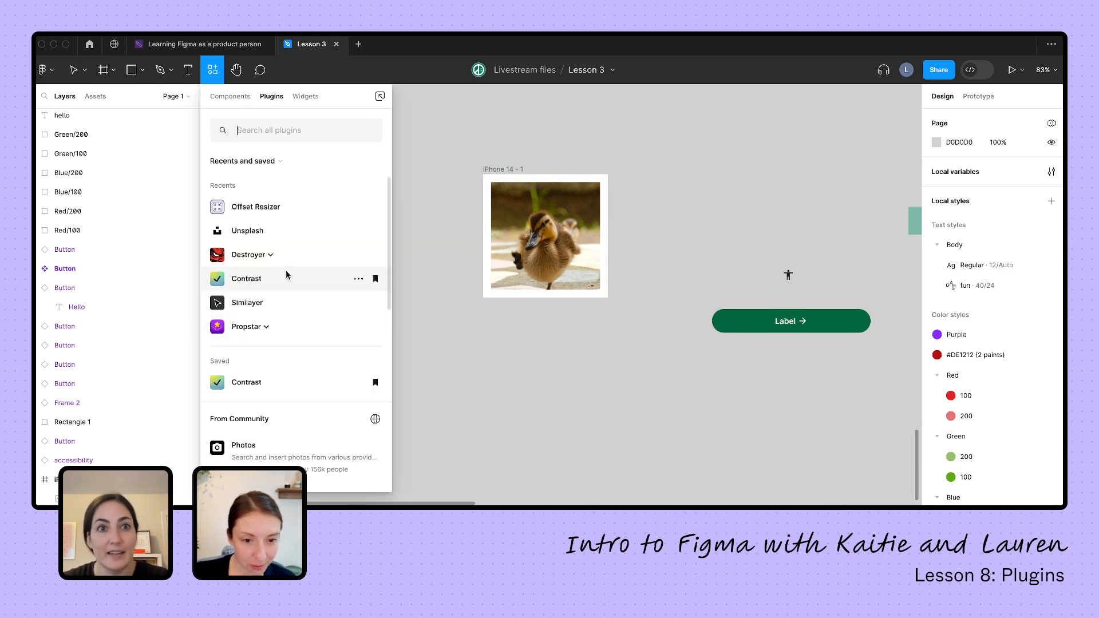
mouse_move(332, 285)
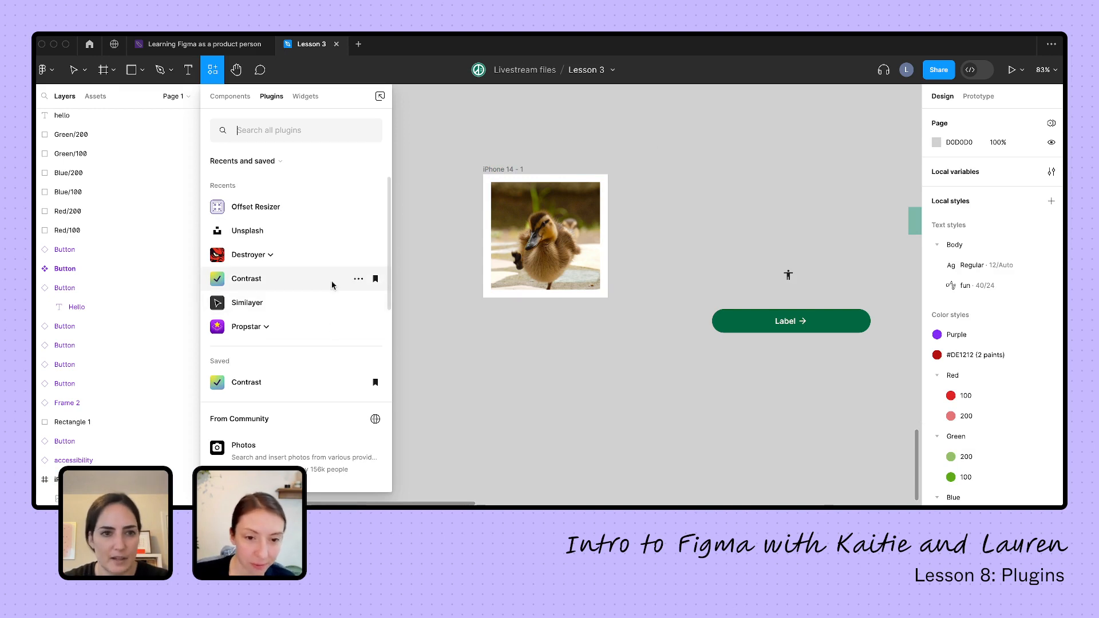
mouse_move(402, 184)
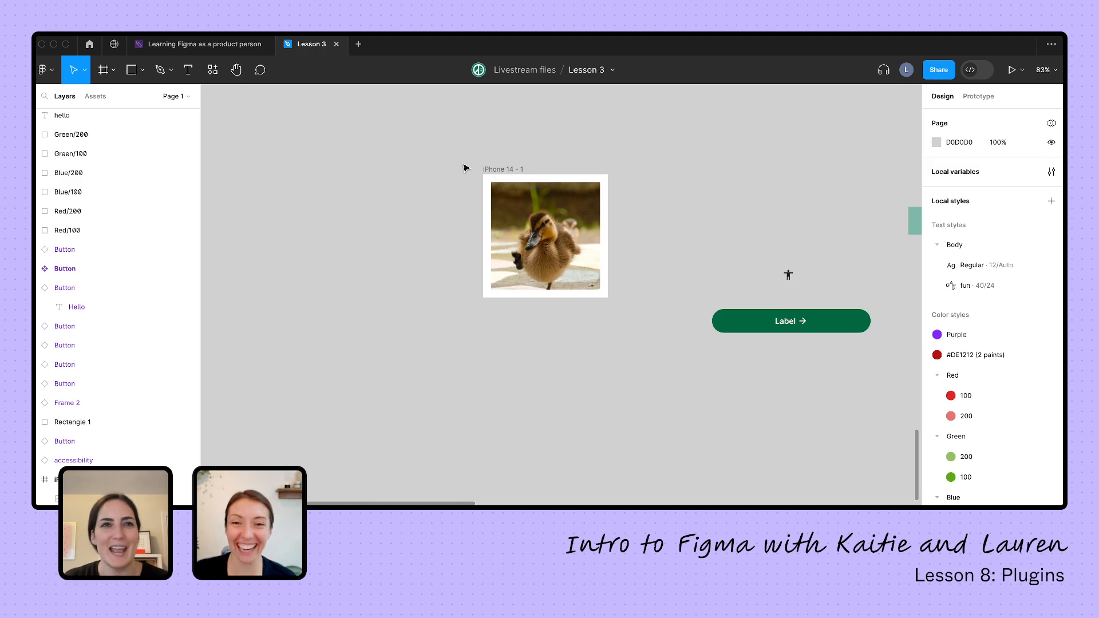
mouse_move(538, 149)
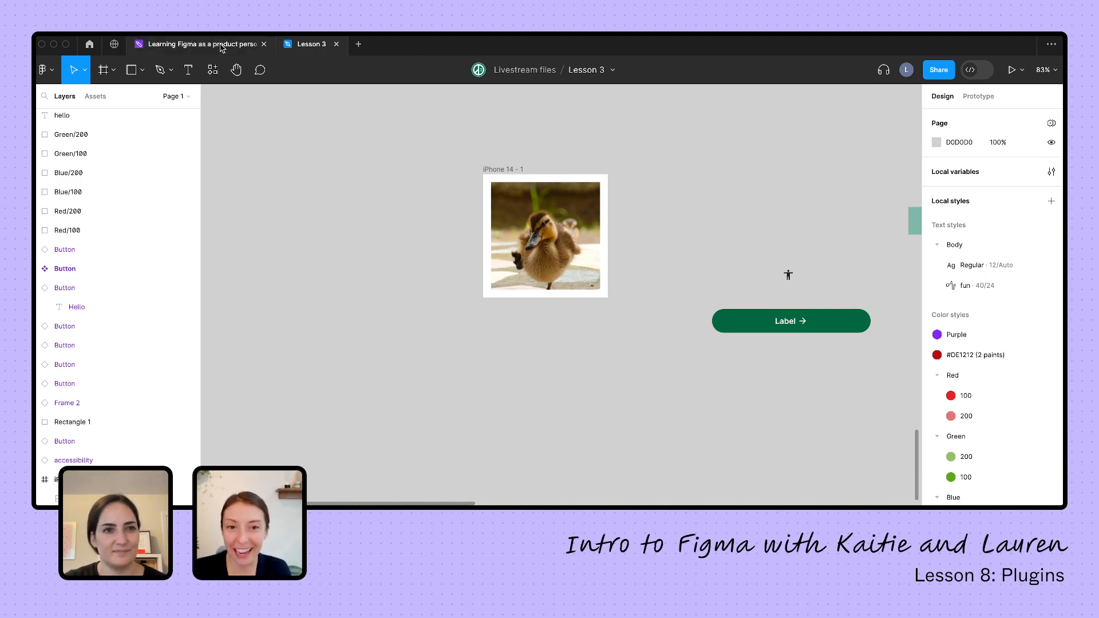
Step: Switch to the 'Learning Figma as a product person' course board tab
left_click(200, 44)
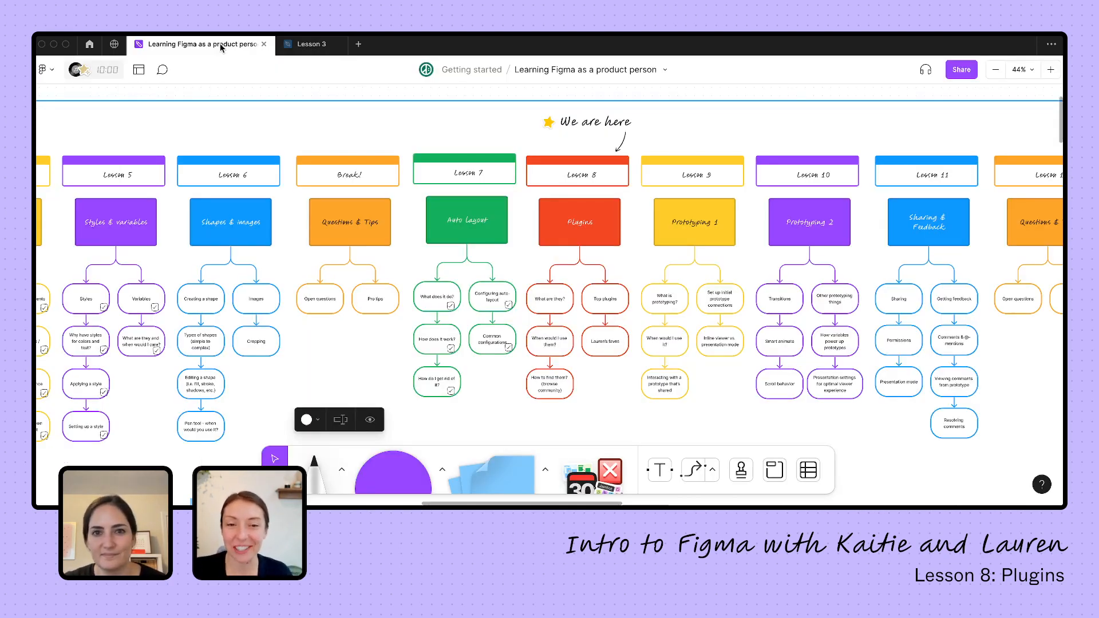